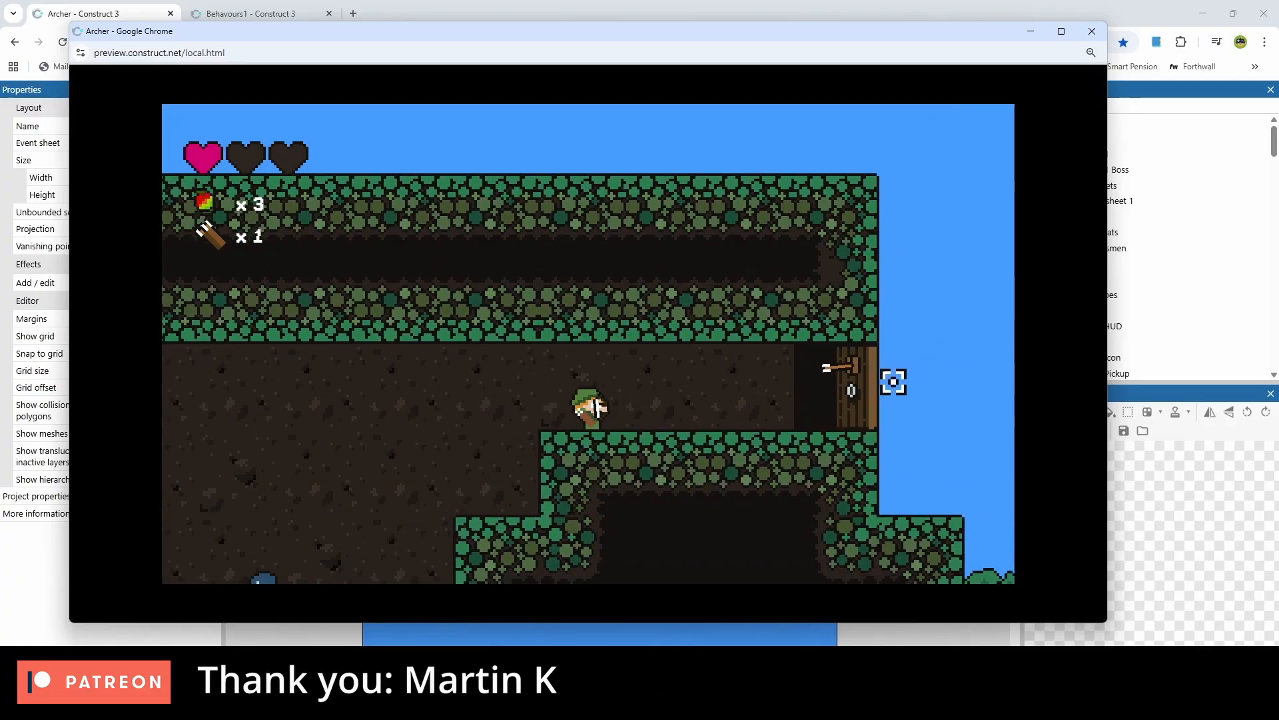
# Step: Leave the Archer preview and return to the Behaviours1 game layout
pyautogui.click(260, 13)
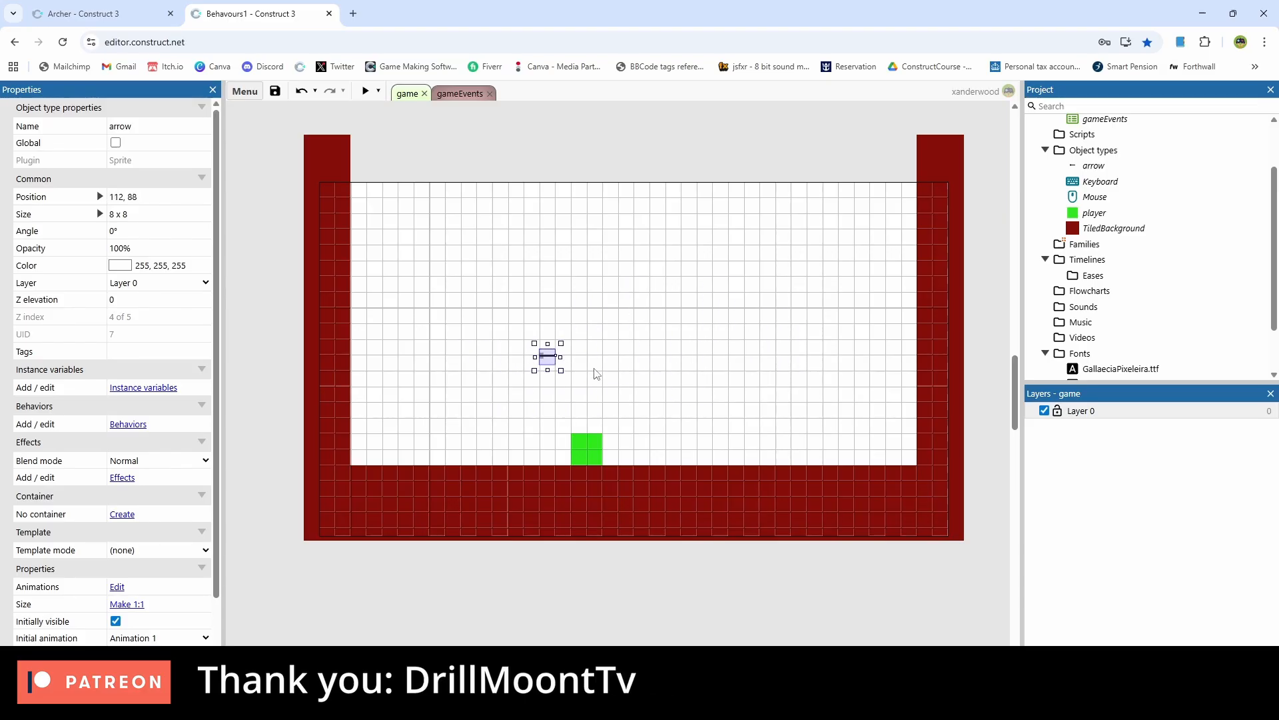
# Step: Drag the arrow sprite into the room and start adding a Bullet behavior to it
pyautogui.moveTo(547, 357); pyautogui.dragTo(641, 404)
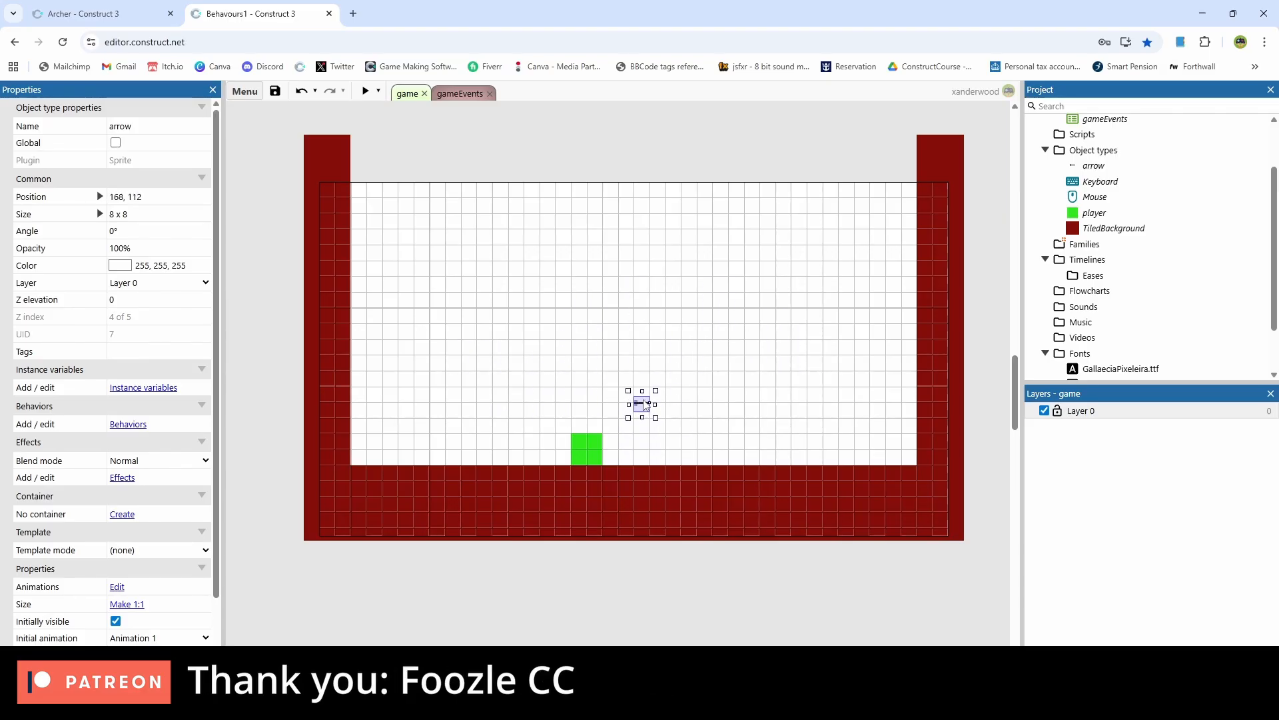
pyautogui.click(364, 92)
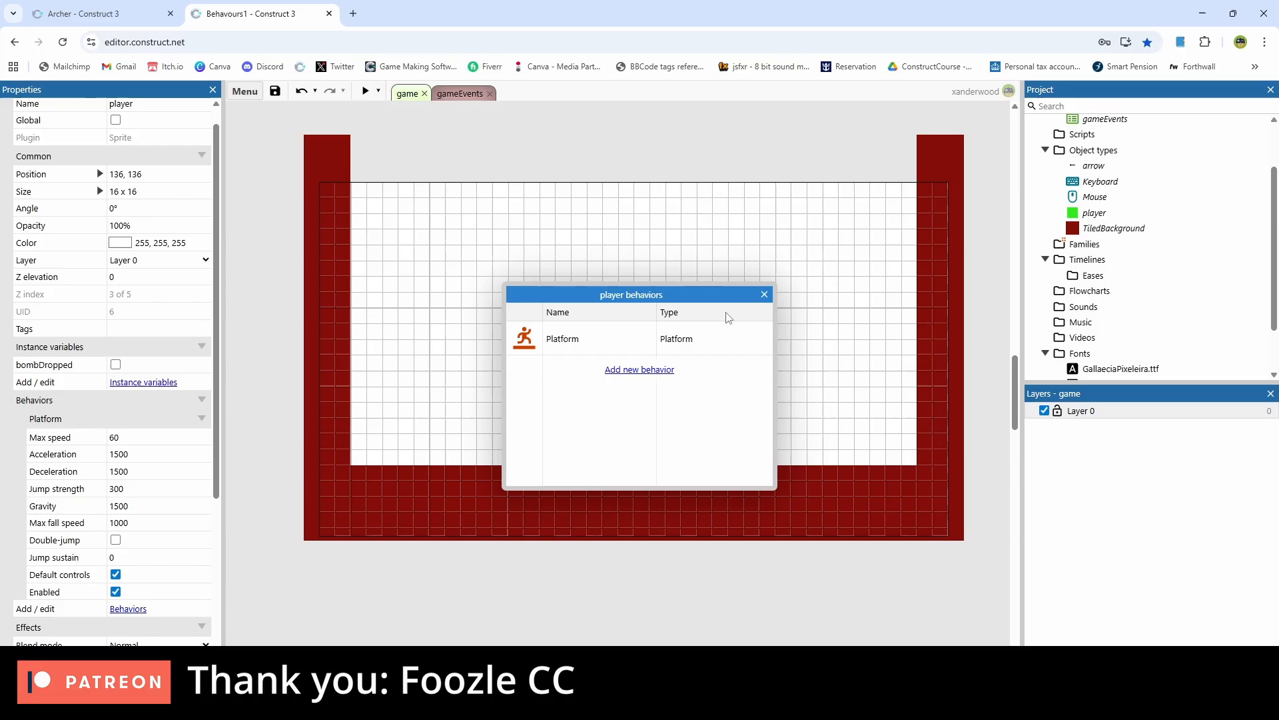
pyautogui.click(762, 293)
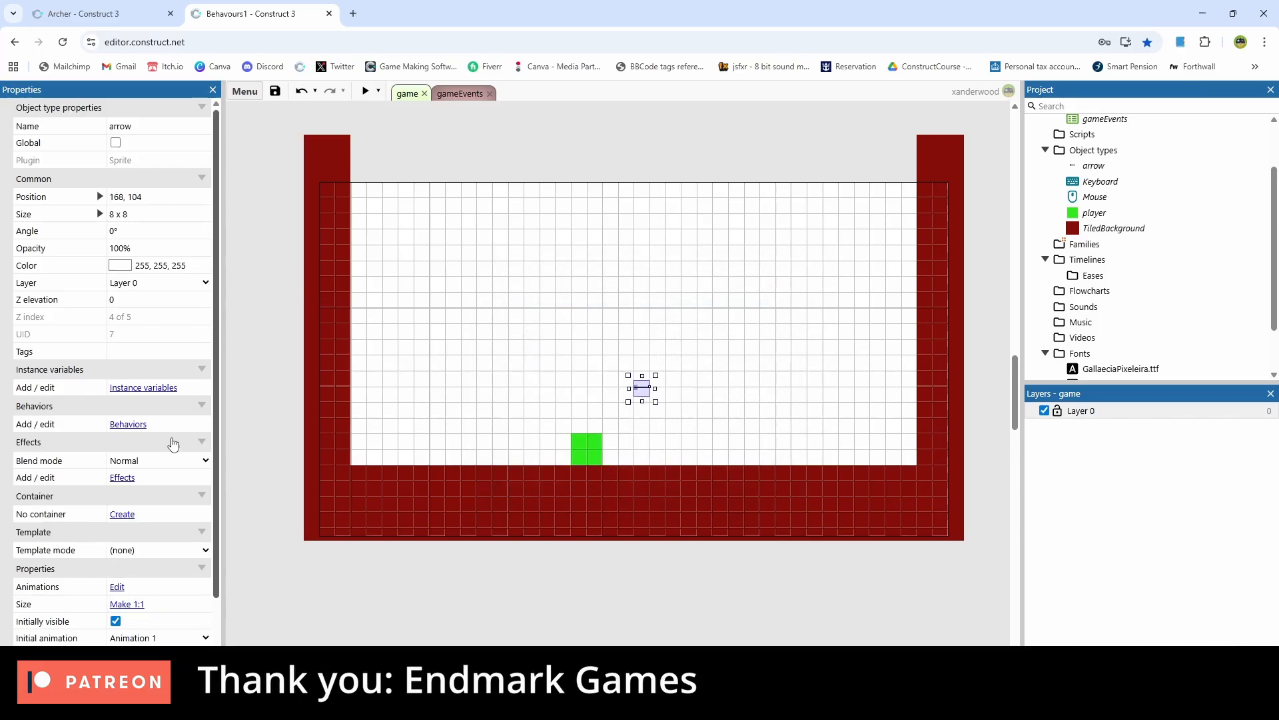
pyautogui.click(128, 424)
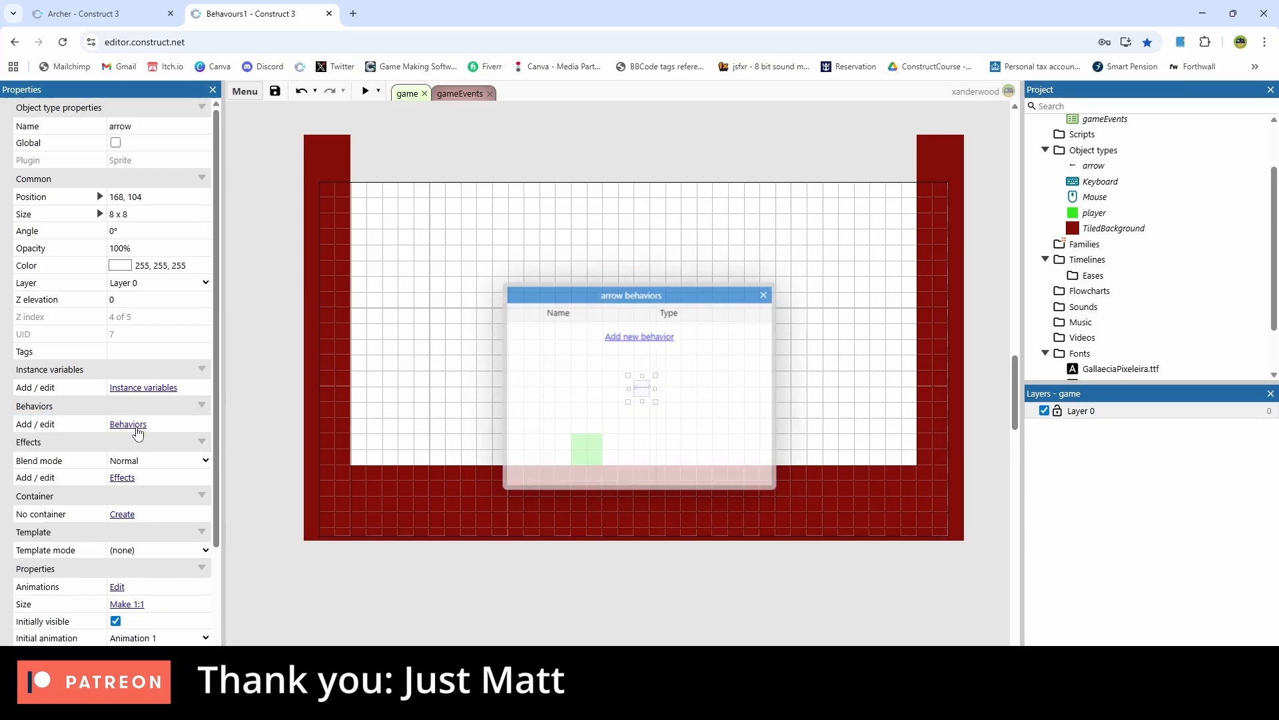
pyautogui.click(638, 336)
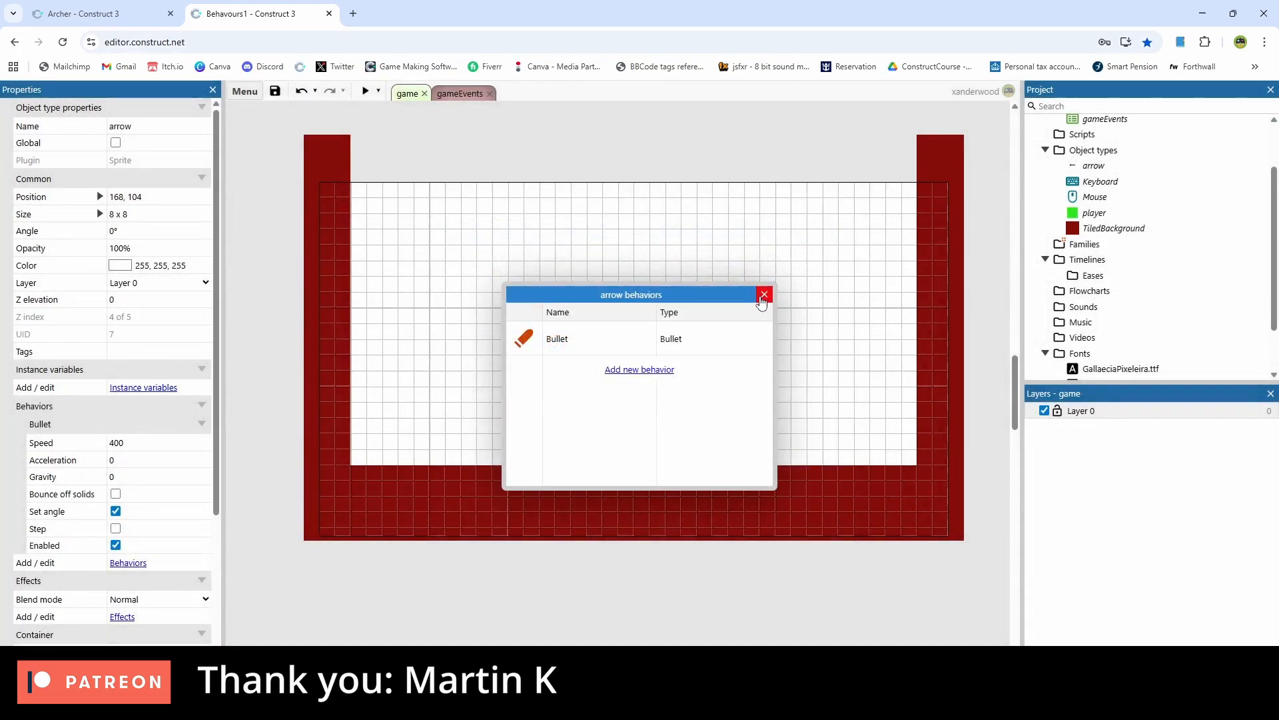
# Step: Preview the layout to watch the Bullet arrow fly off, then close the preview
pyautogui.click(763, 294)
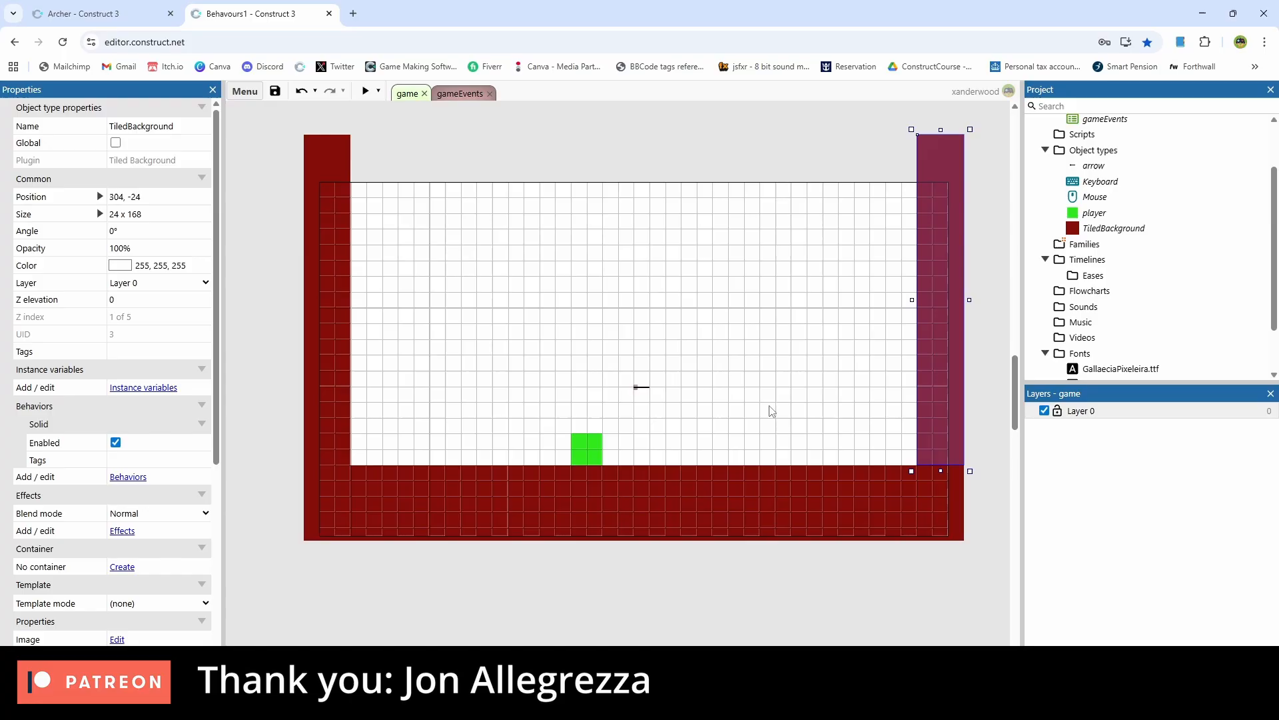
pyautogui.click(365, 92)
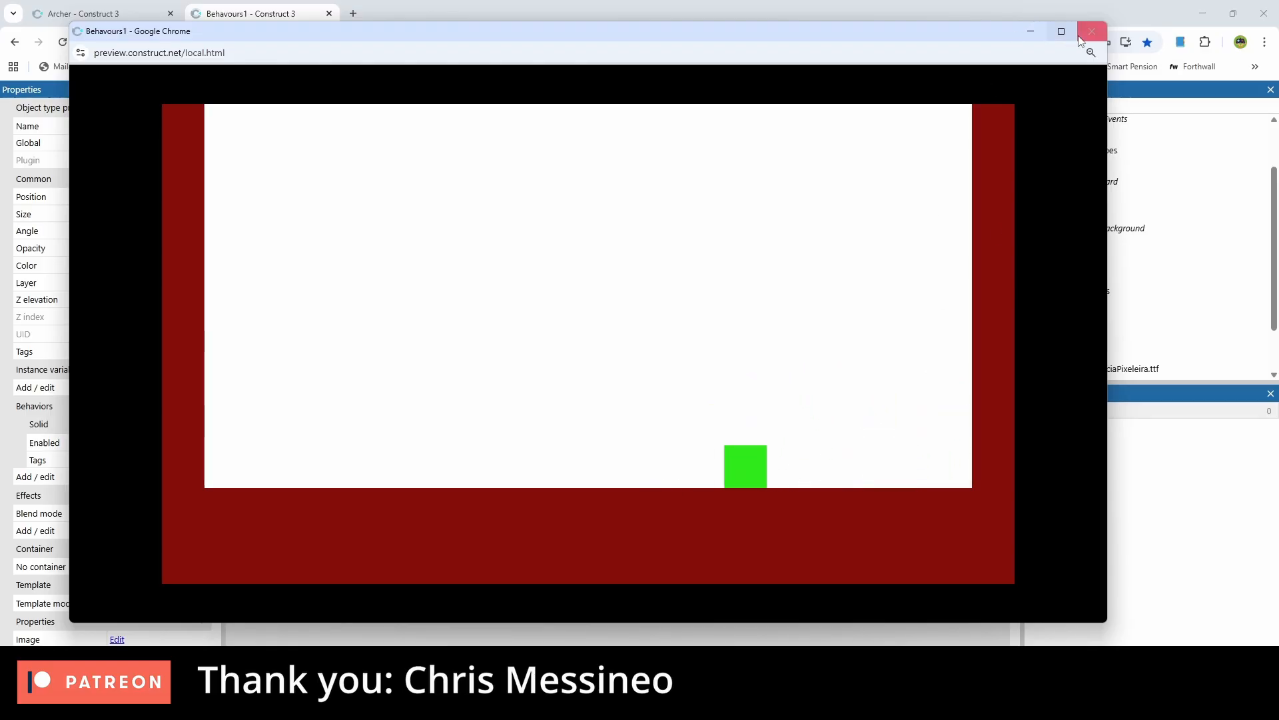
pyautogui.click(1092, 30)
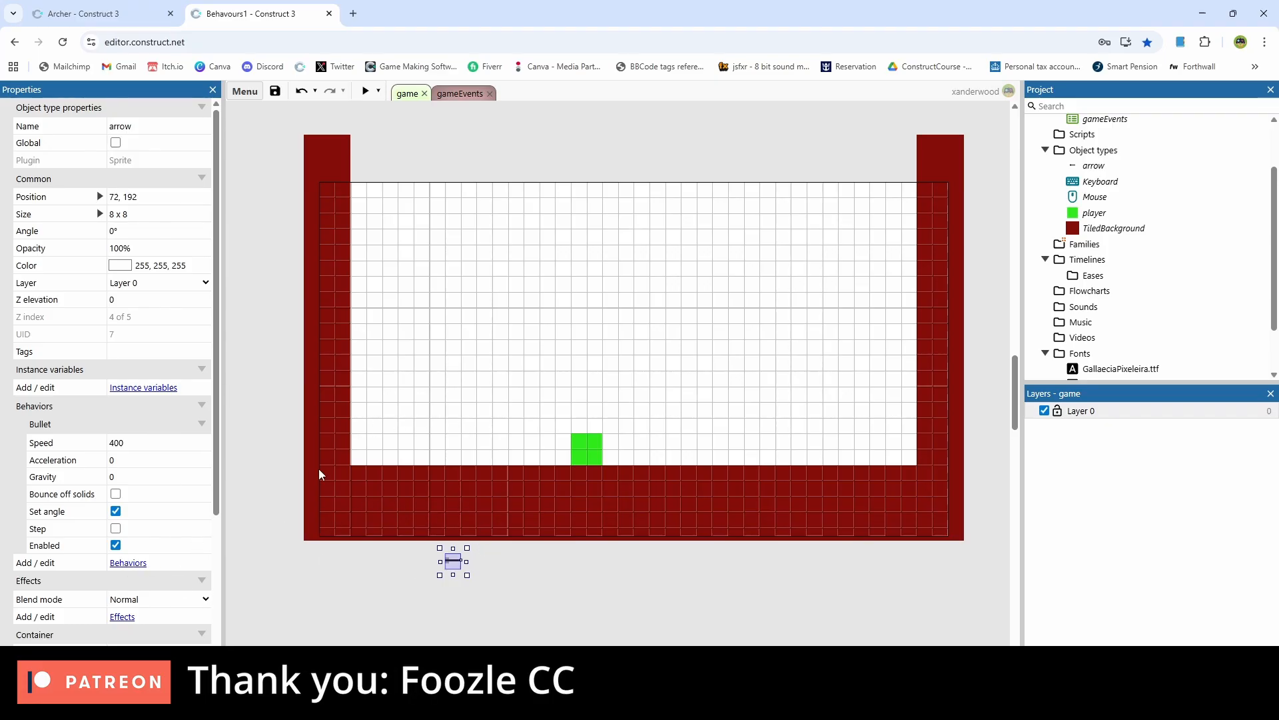
# Step: Give the arrow a Destroy Outside Layout behavior alongside Bullet
pyautogui.click(128, 562)
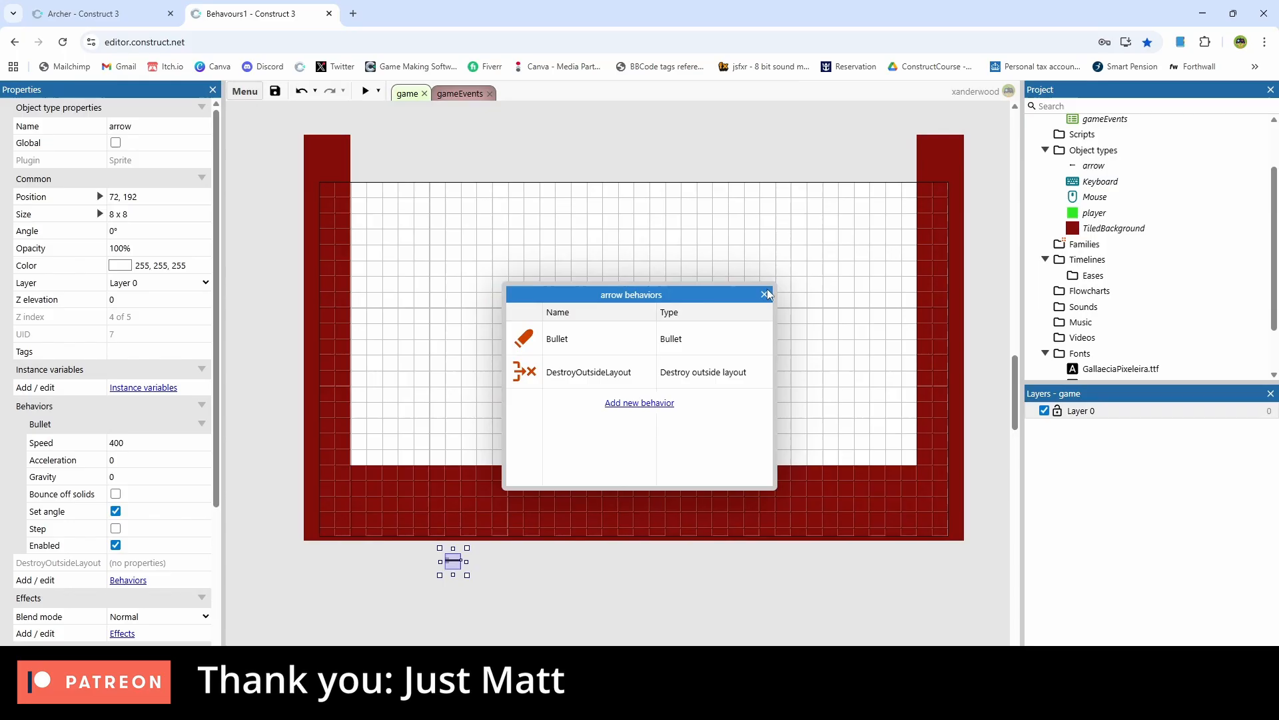
pyautogui.click(764, 295)
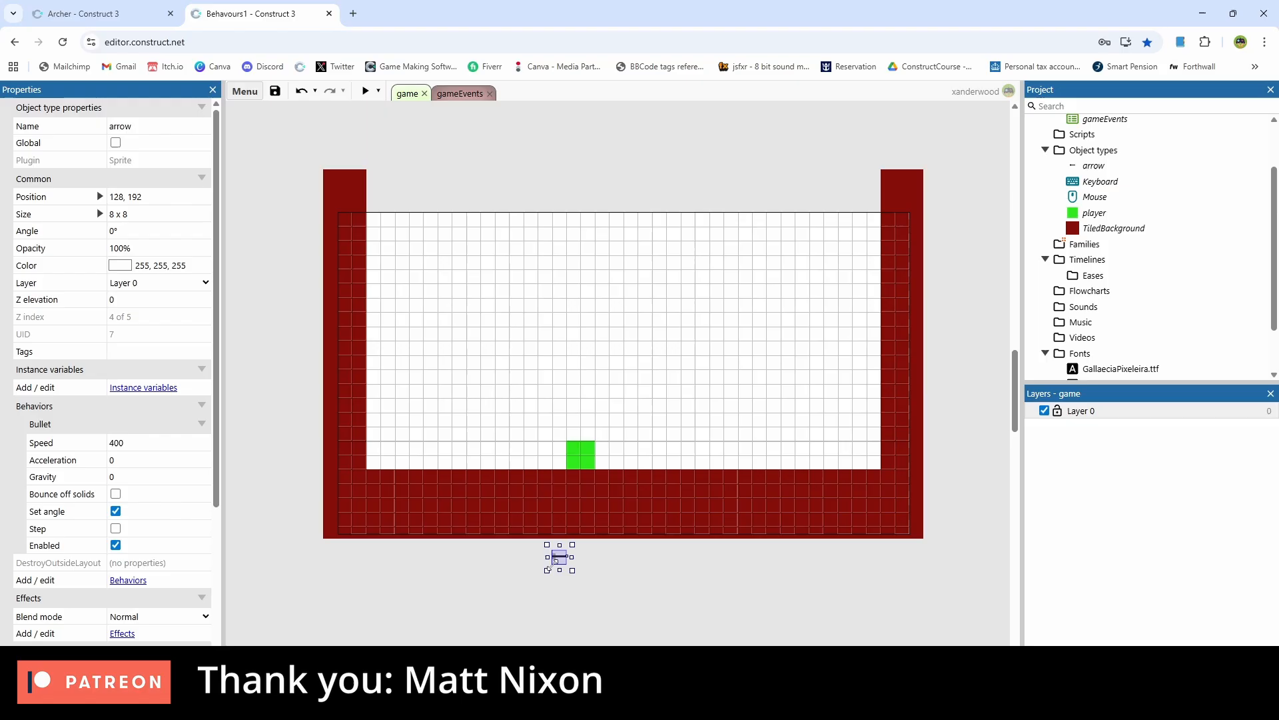
pyautogui.moveTo(649, 561)
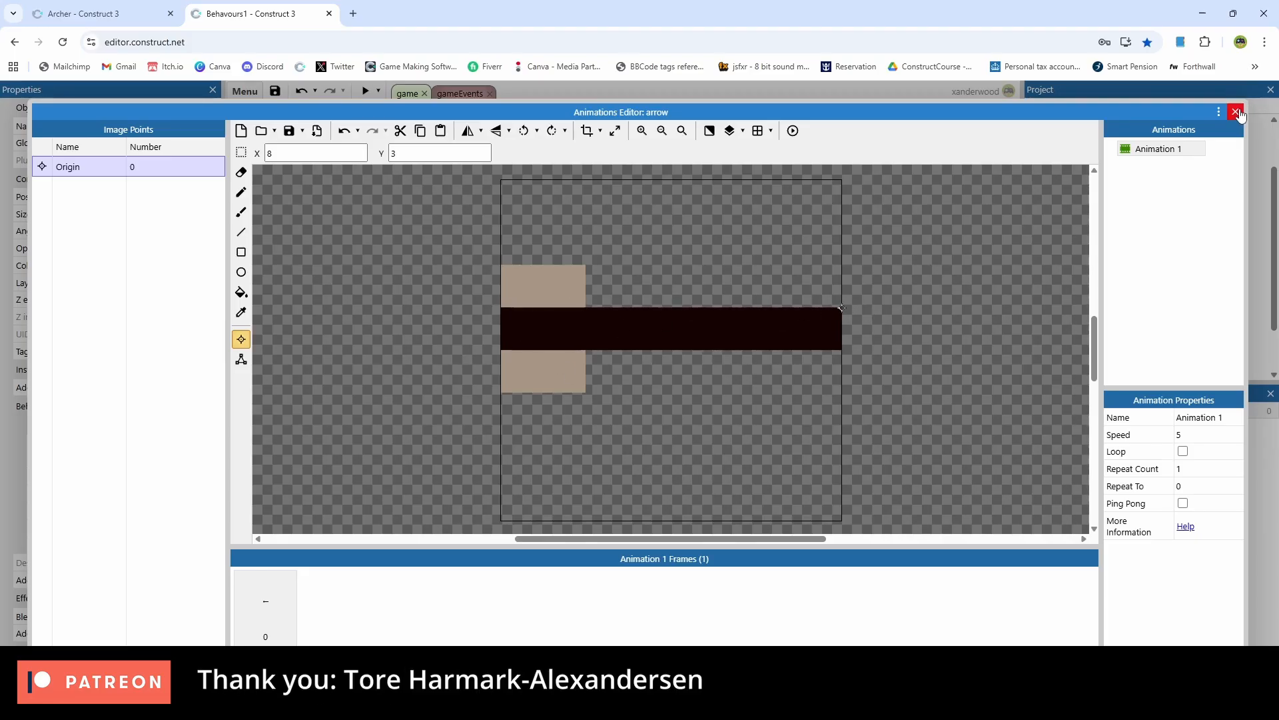
# Step: Close the arrow's Animations Editor after setting its origin at the arrow tip
pyautogui.click(1237, 112)
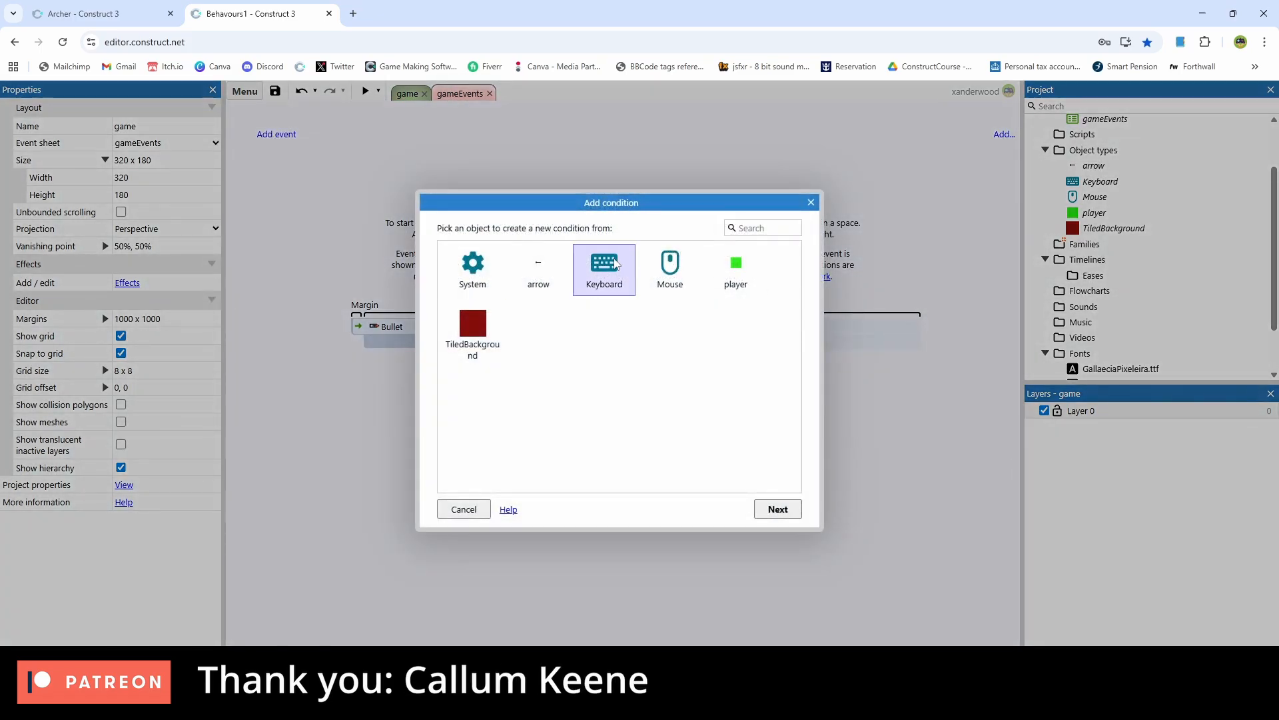
# Step: Add a Keyboard 'On Space pressed' condition to the new event
pyautogui.click(775, 507)
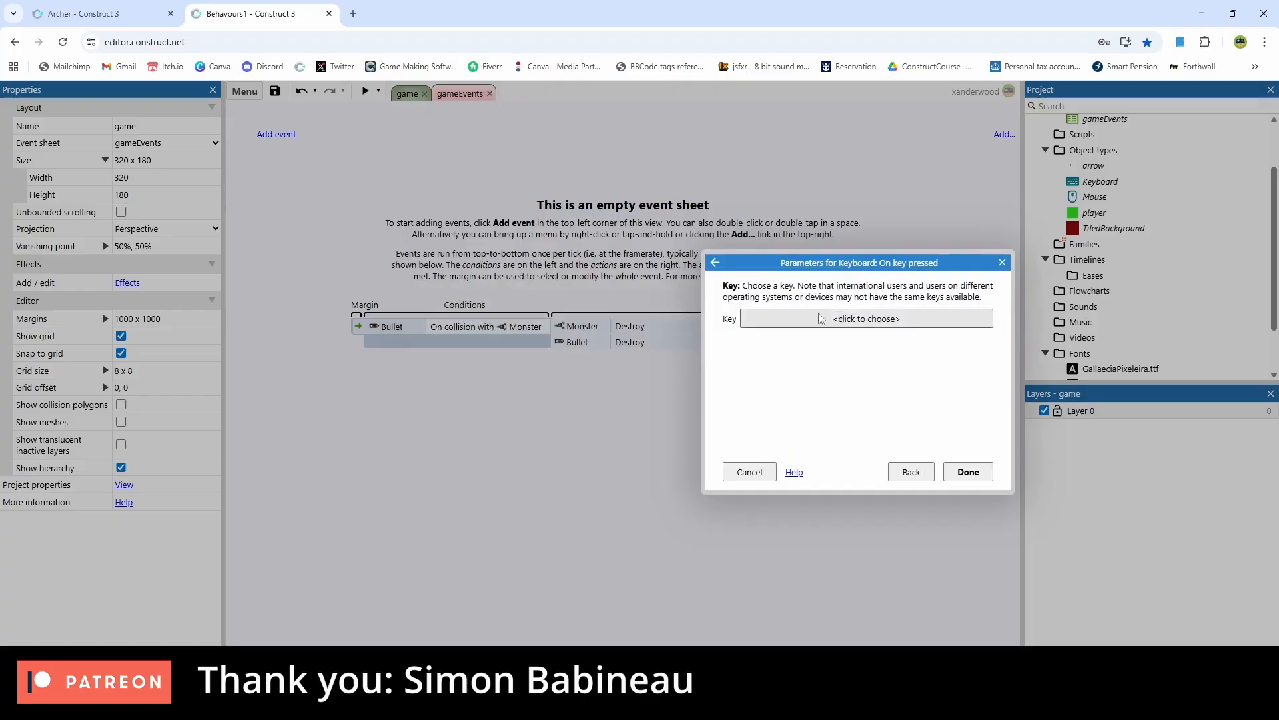
pyautogui.click(865, 318)
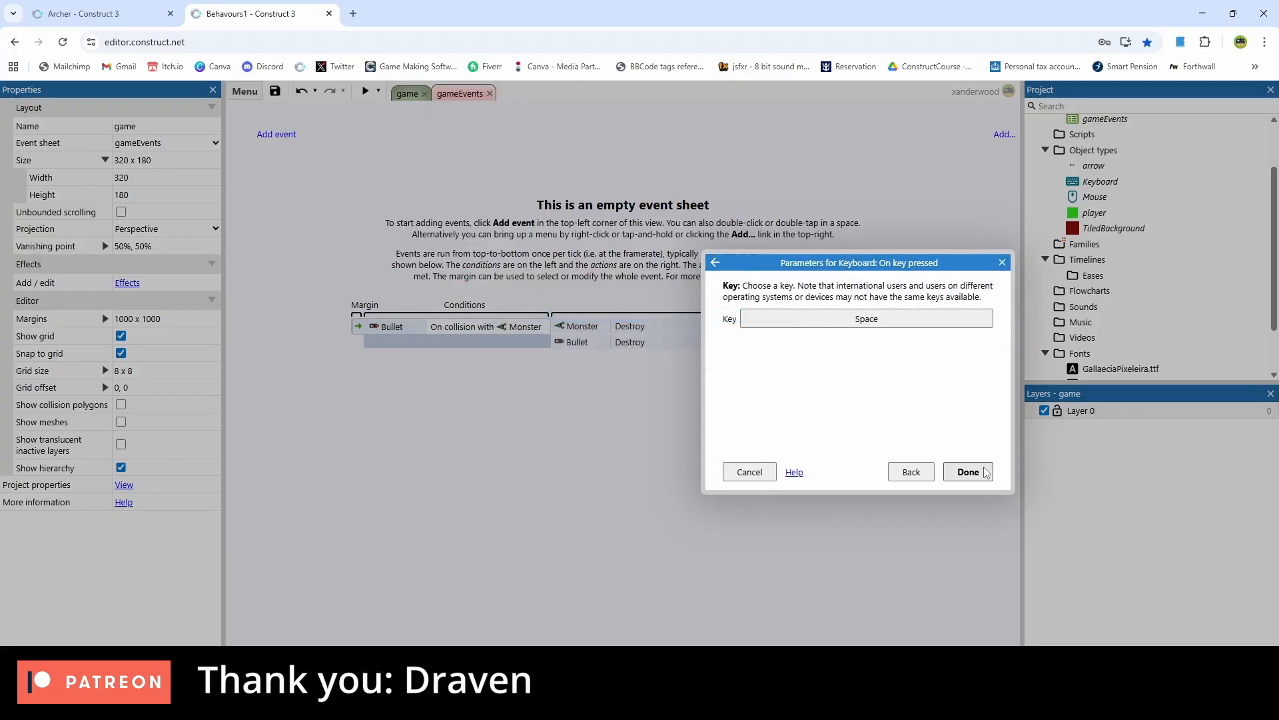
pyautogui.click(968, 471)
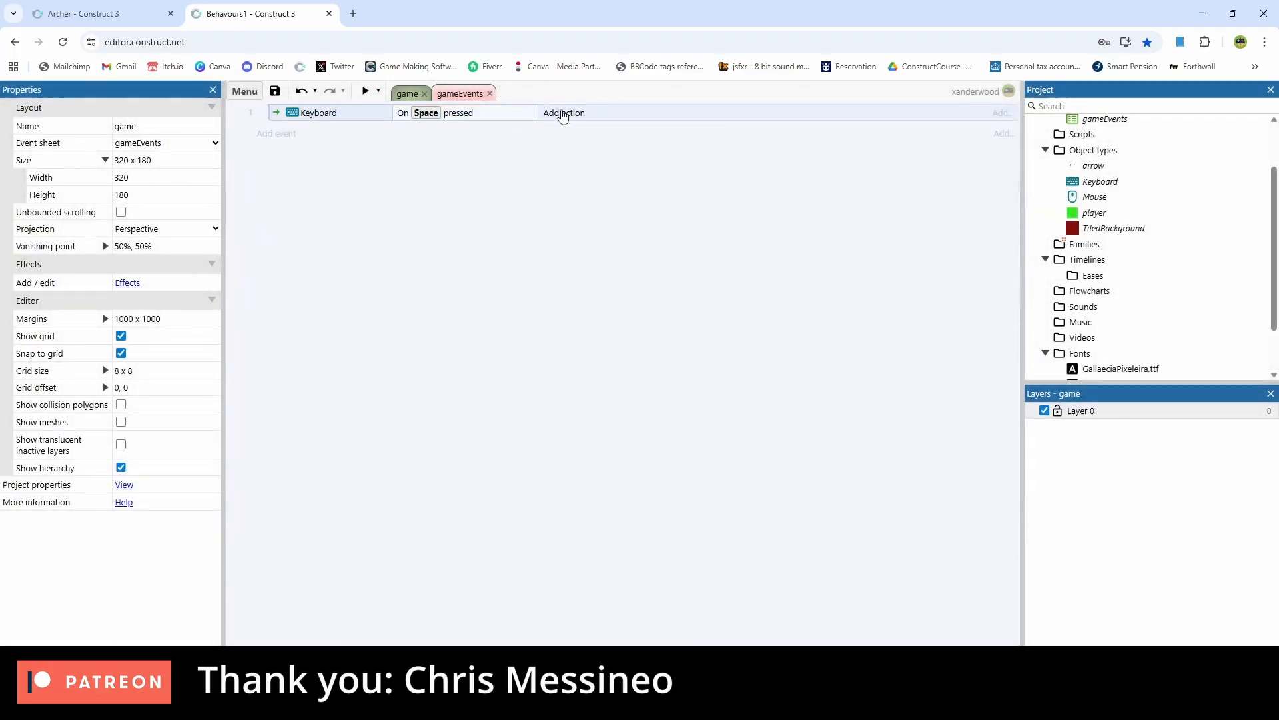
# Step: Add the action: player spawns an arrow object
pyautogui.click(563, 112)
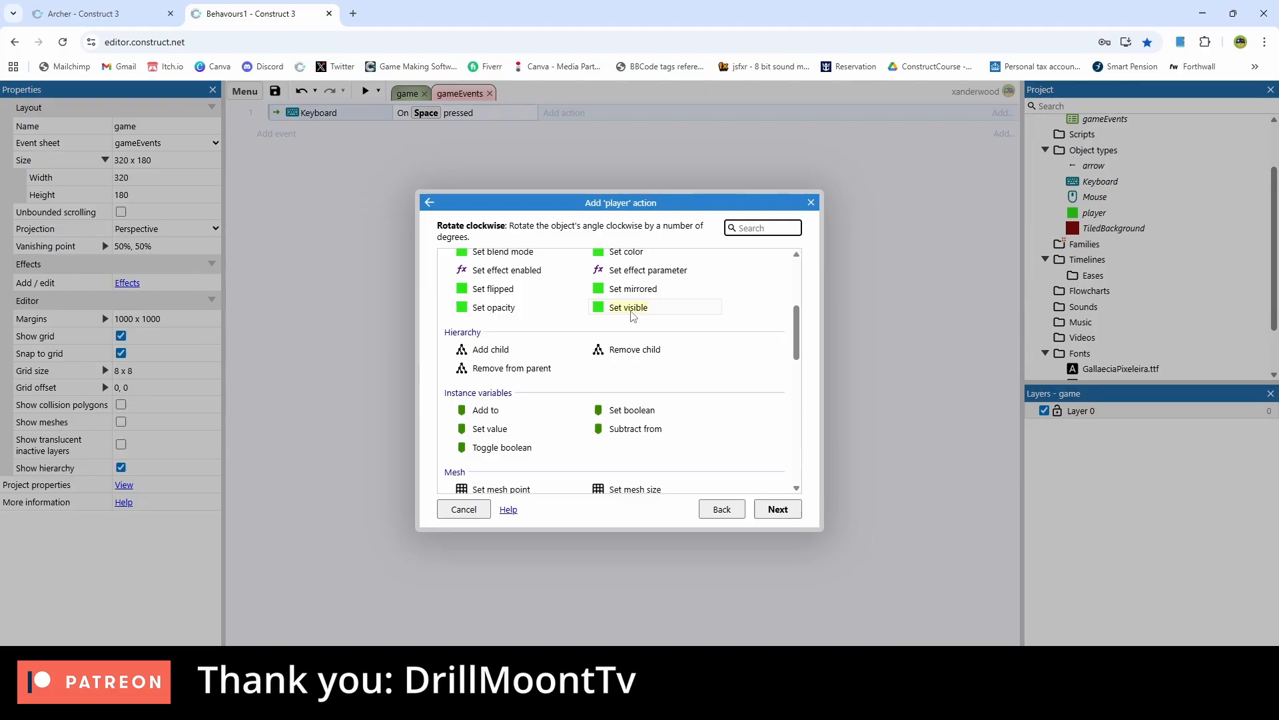
pyautogui.write('spa')
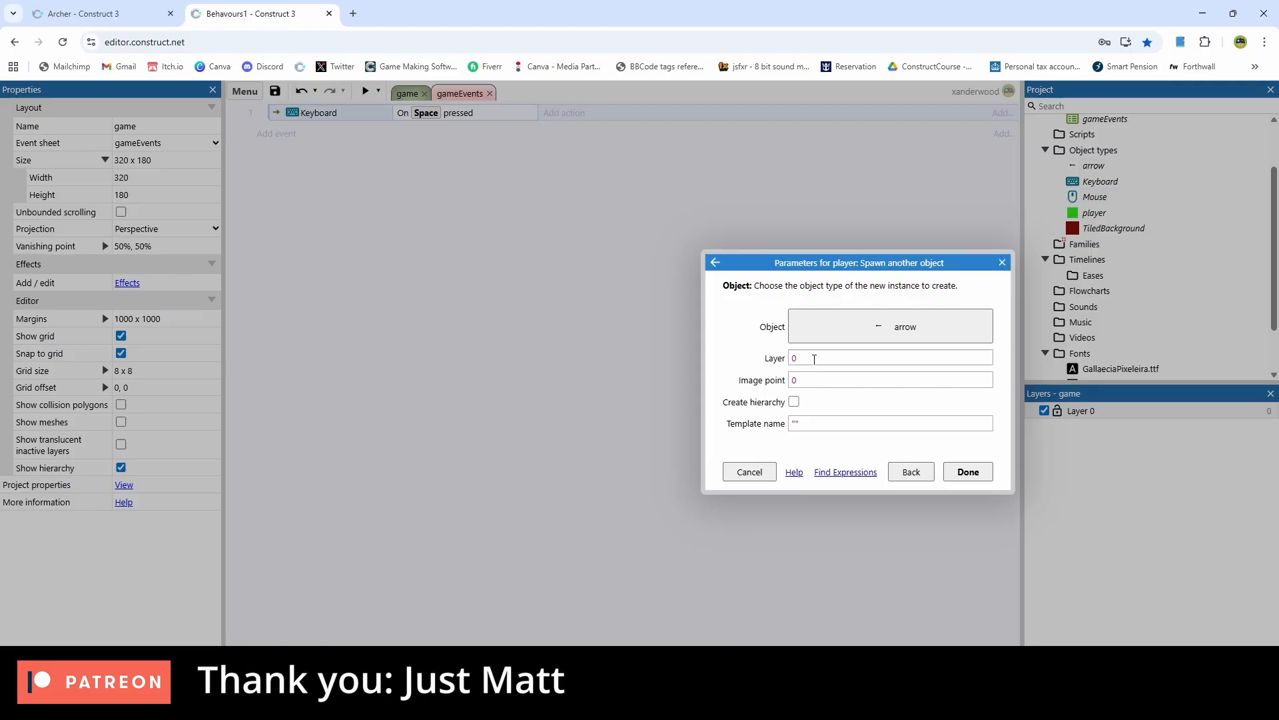
pyautogui.click(968, 472)
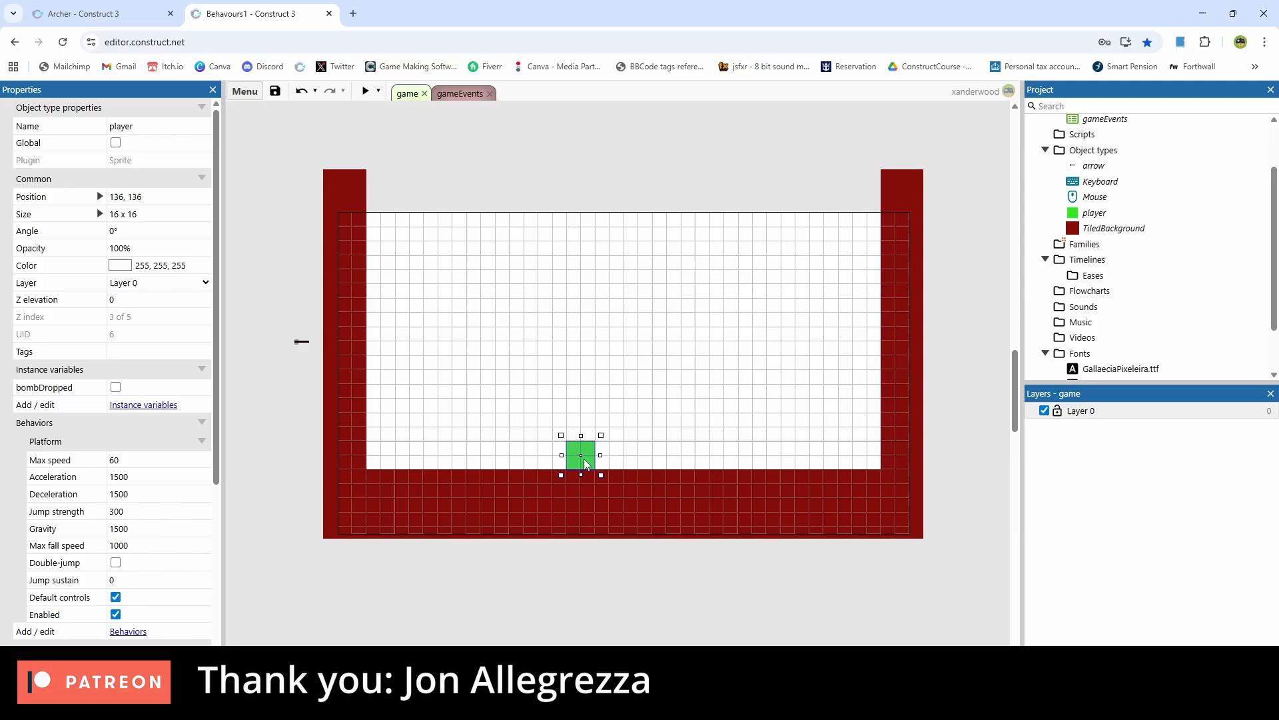
pyautogui.doubleClick(580, 456)
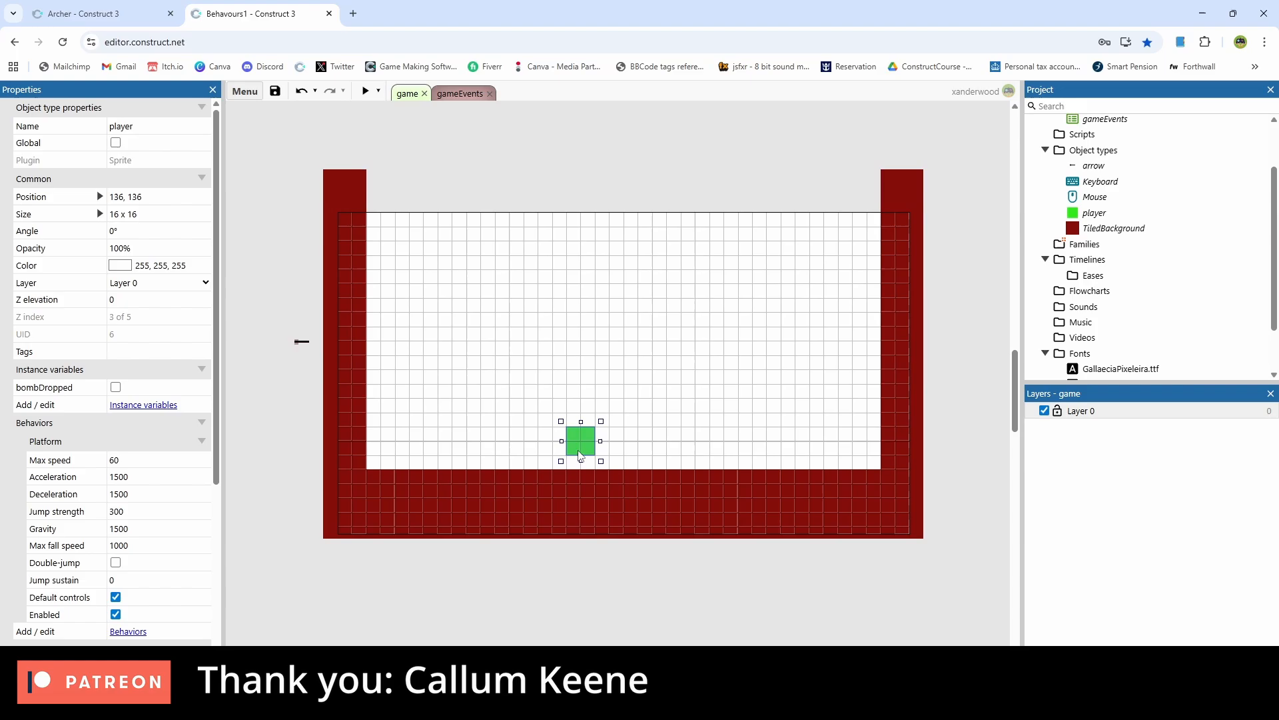
pyautogui.moveTo(579, 439); pyautogui.dragTo(580, 459)
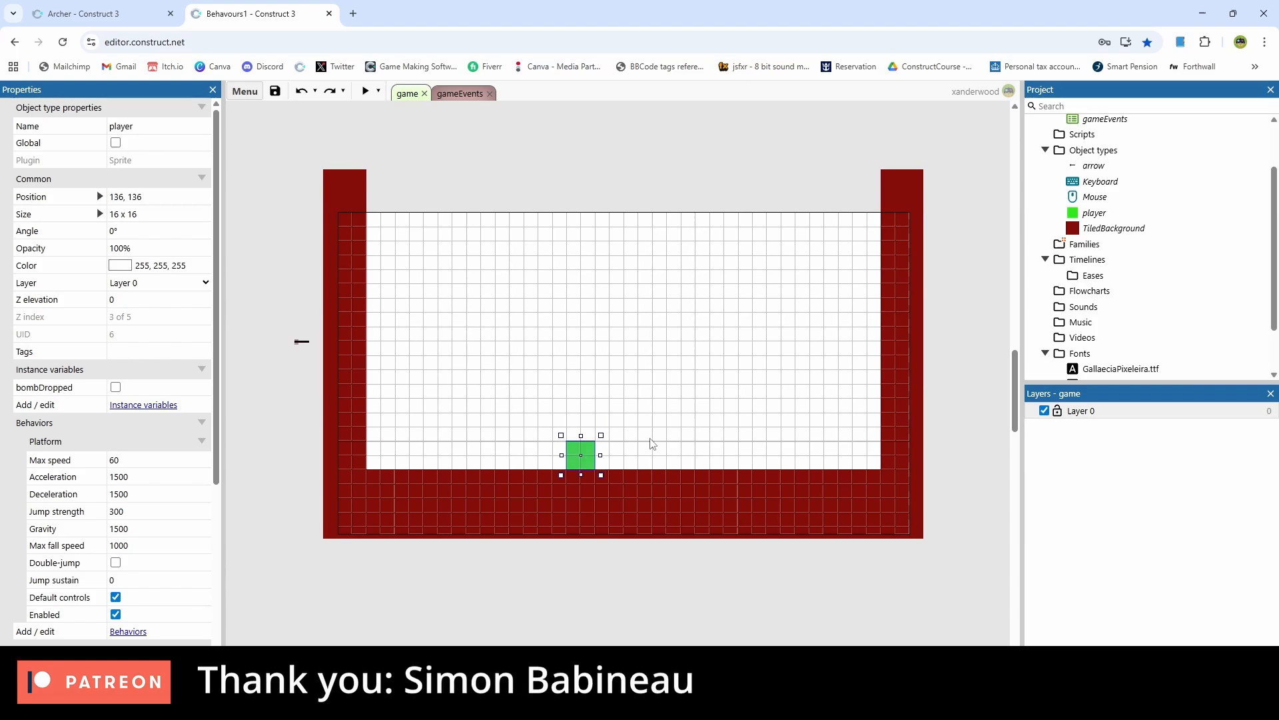
pyautogui.click(514, 428)
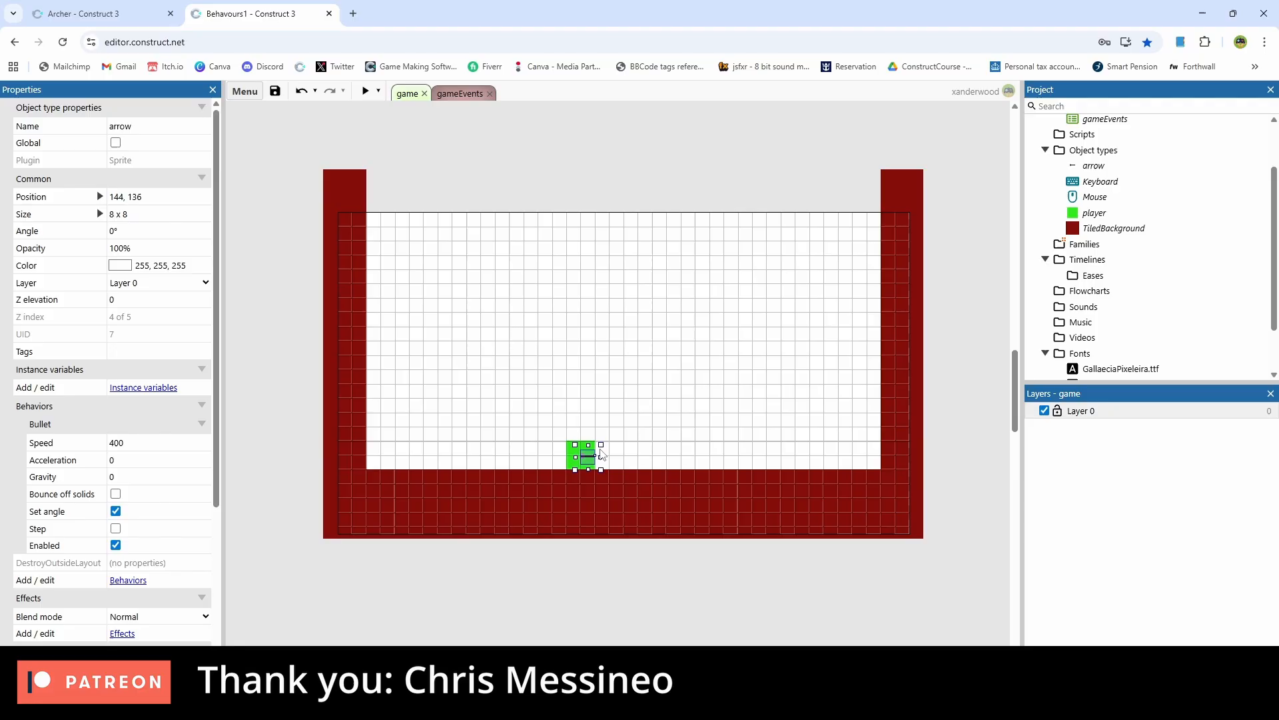
pyautogui.click(363, 90)
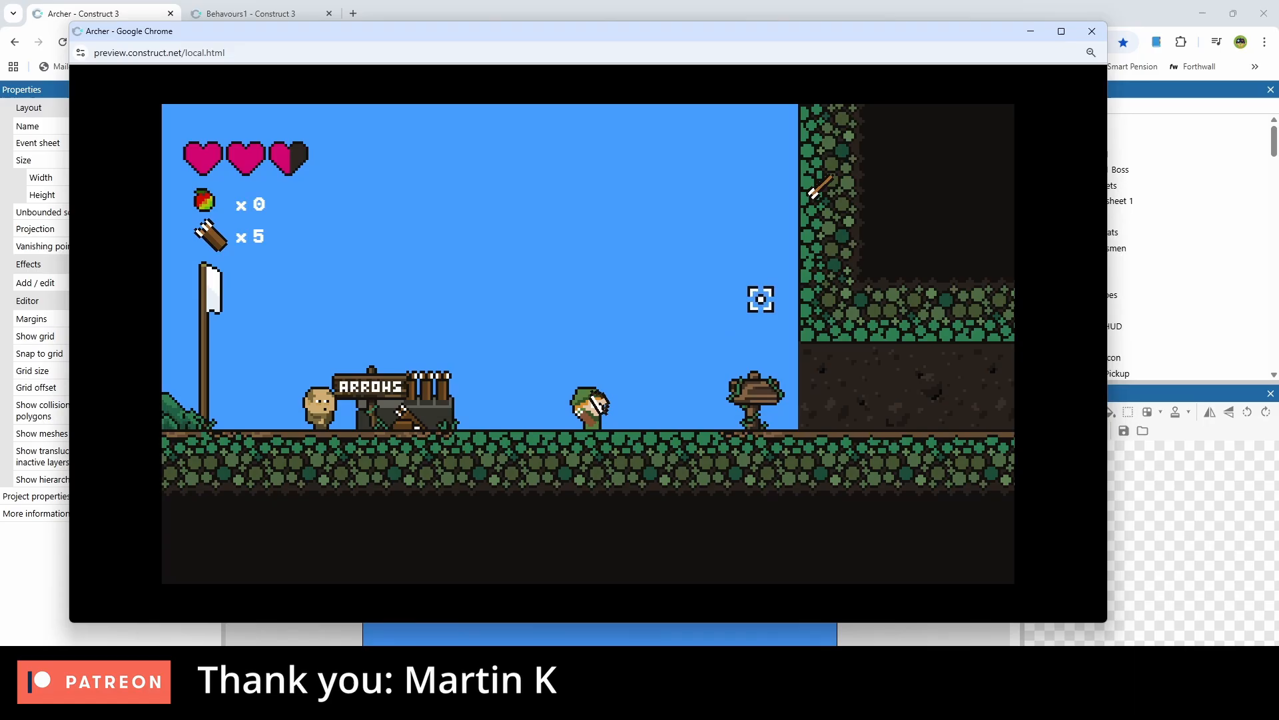
pyautogui.click(253, 14)
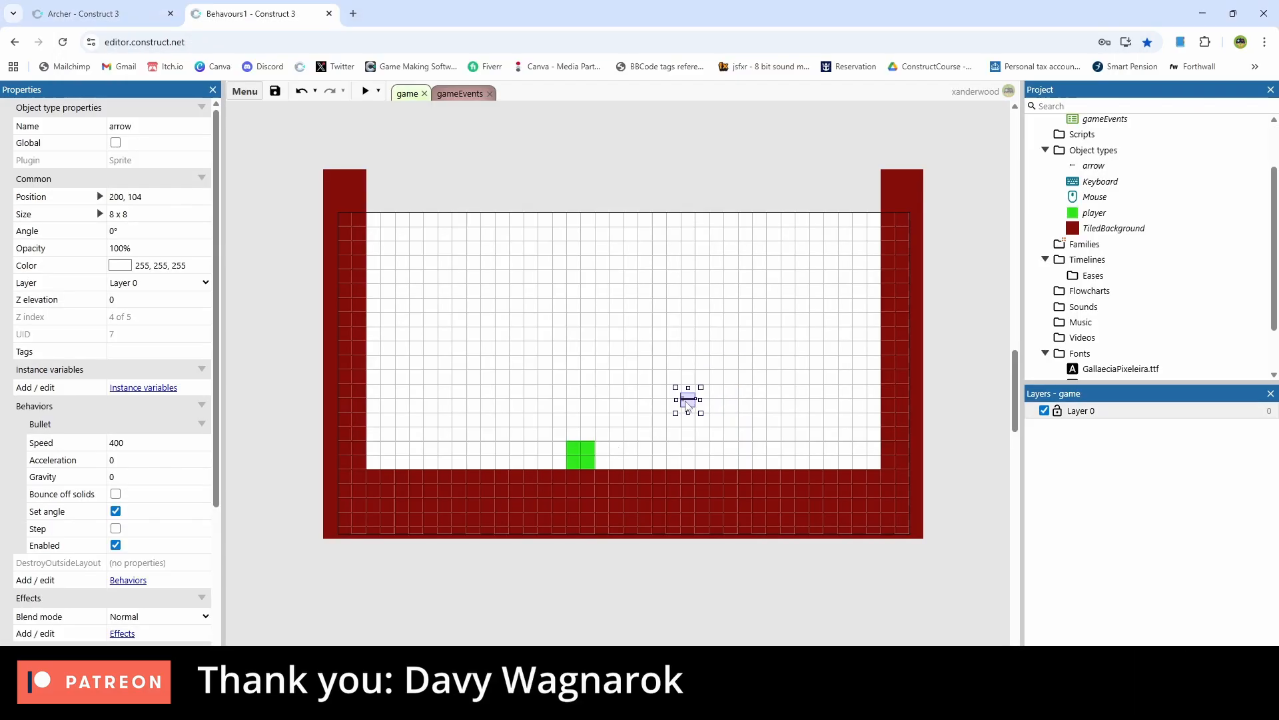
pyautogui.click(460, 93)
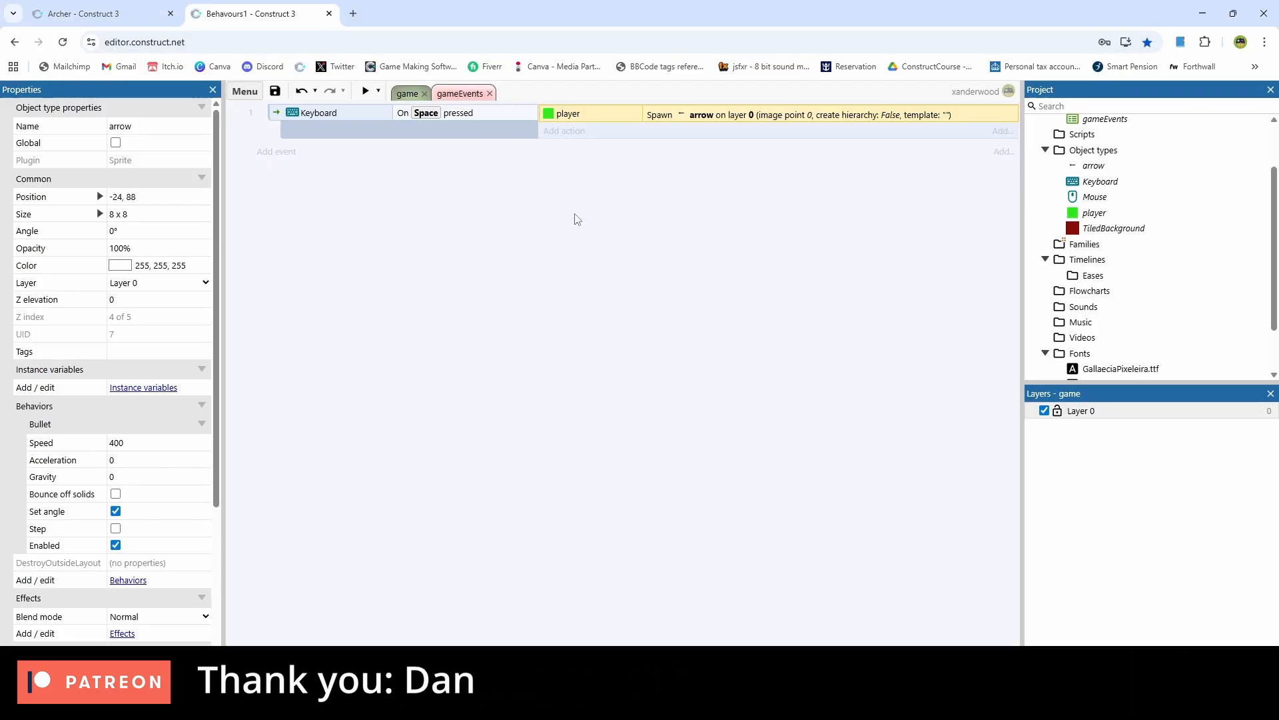
pyautogui.click(365, 92)
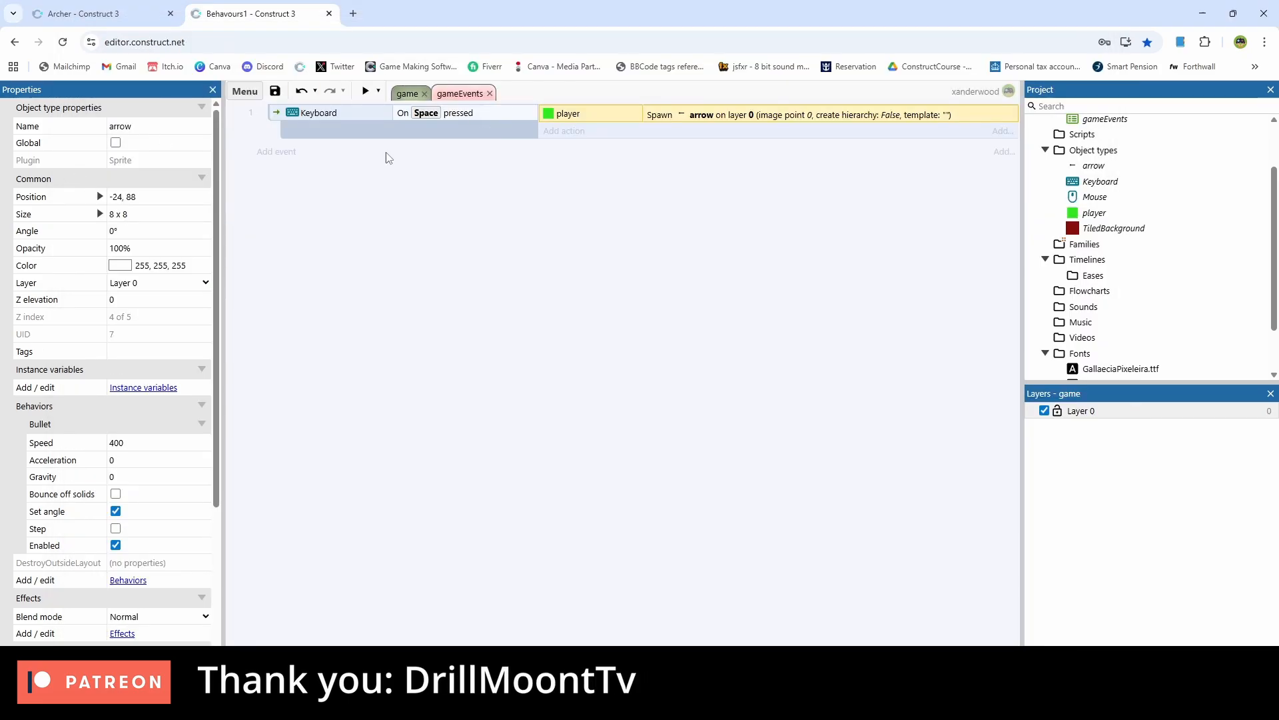
# Step: Add an arrow 'On collision with TiledBackground' event with a Destroy action
pyautogui.click(275, 151)
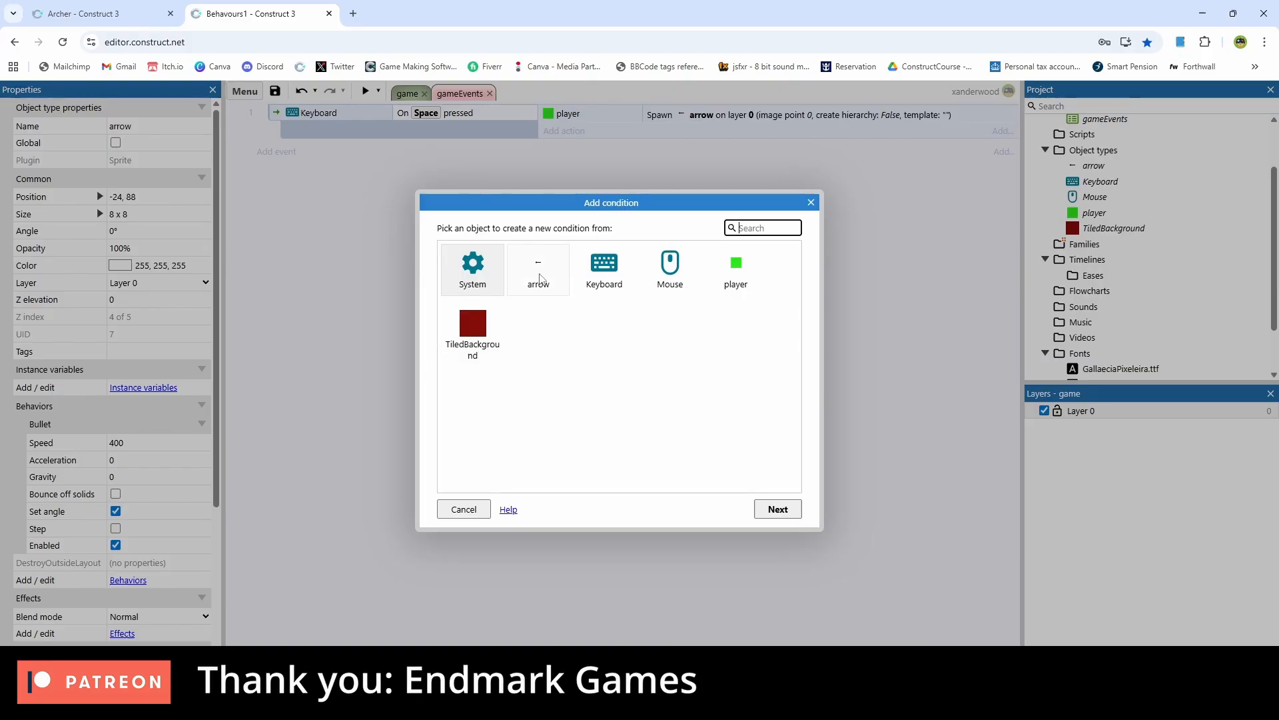
pyautogui.click(538, 269)
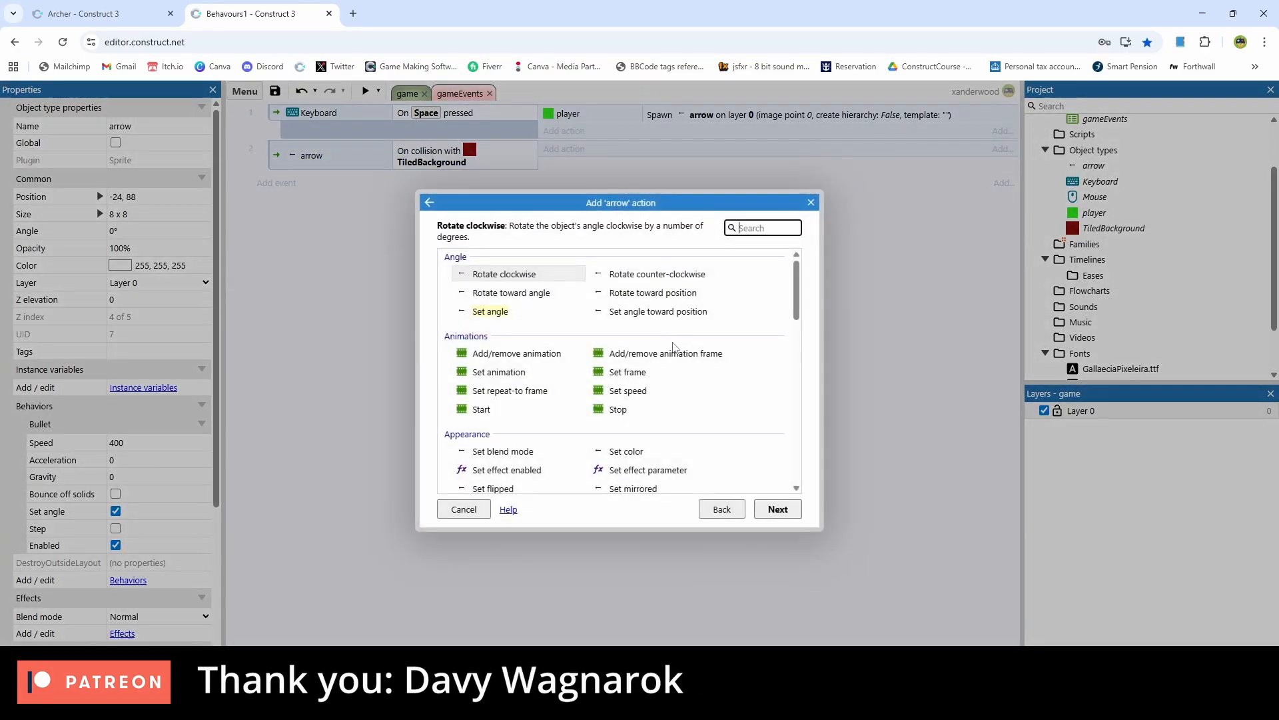
pyautogui.write('des')
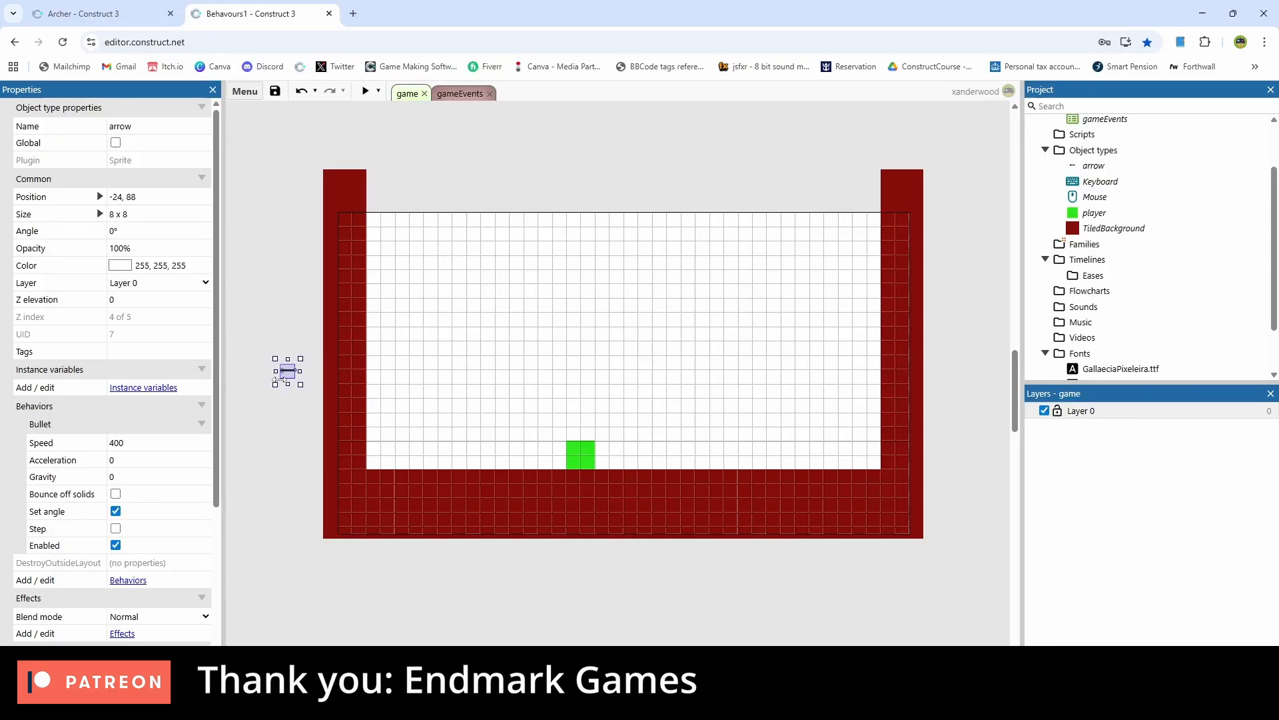
# Step: Add a Sine behaviour to the arrow with Movement set to Angle
pyautogui.click(128, 579)
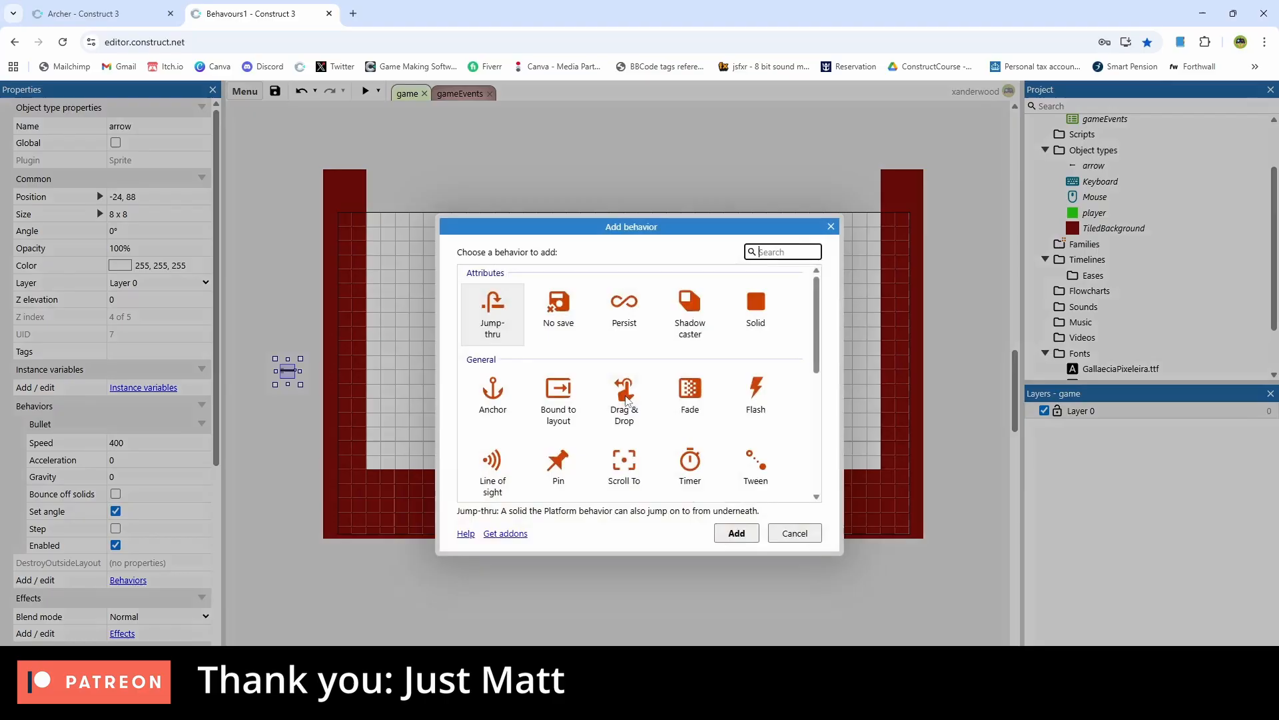
pyautogui.scroll(-3)
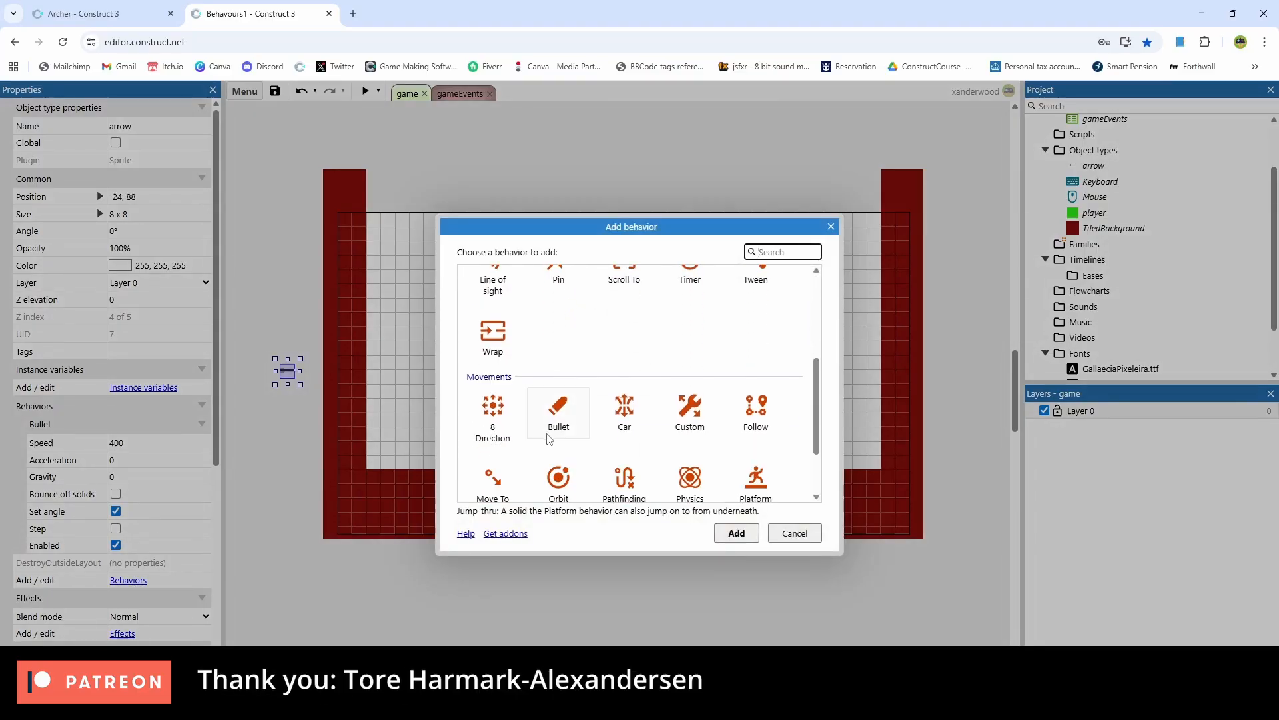
pyautogui.click(734, 533)
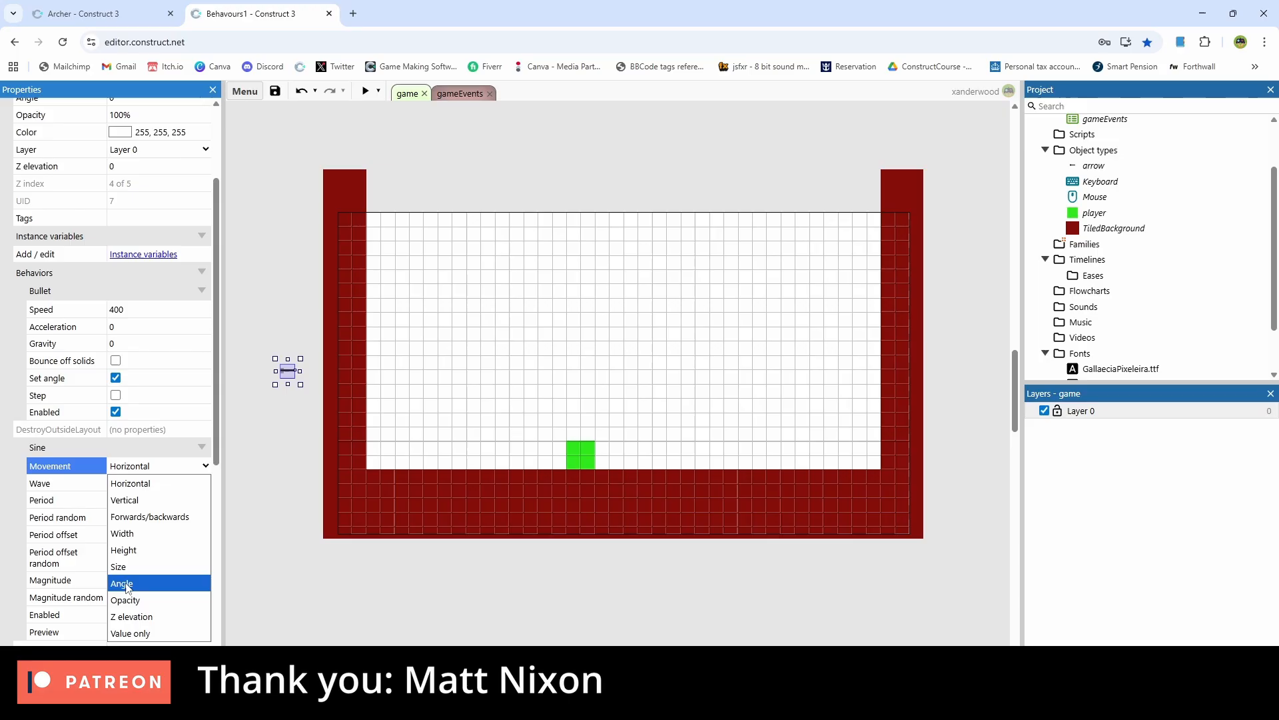
pyautogui.click(121, 582)
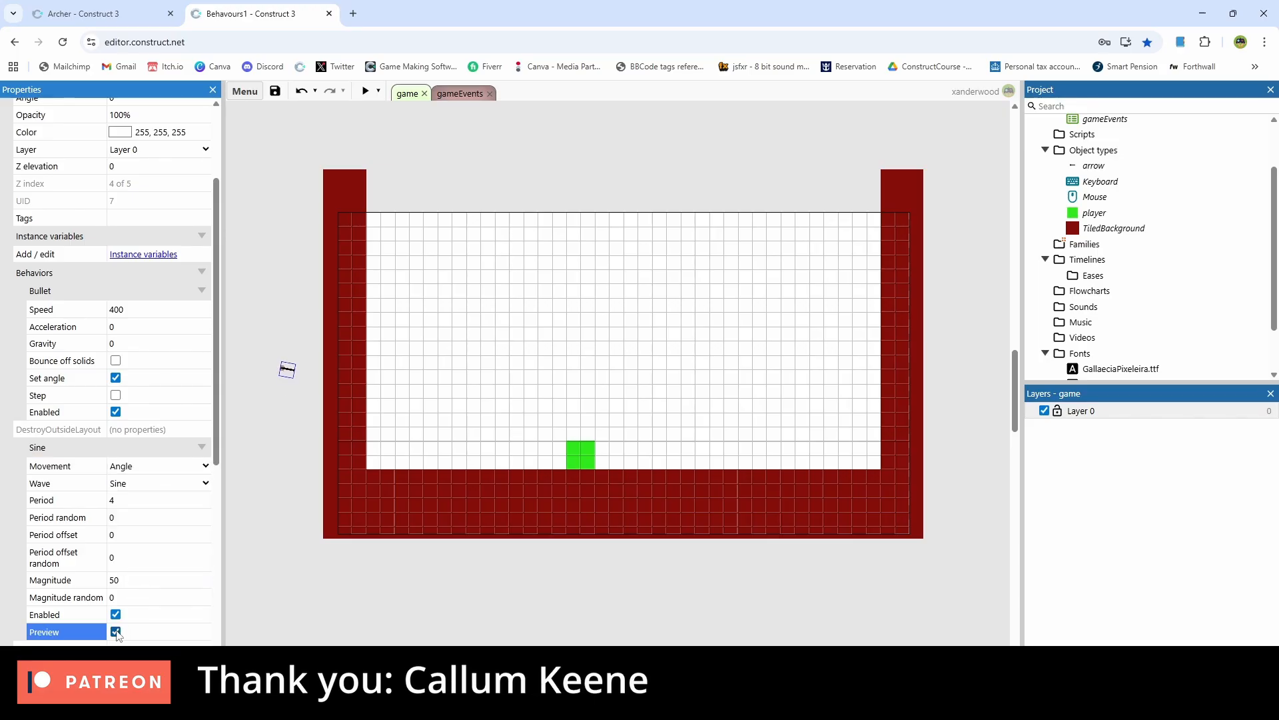
pyautogui.moveTo(304, 398)
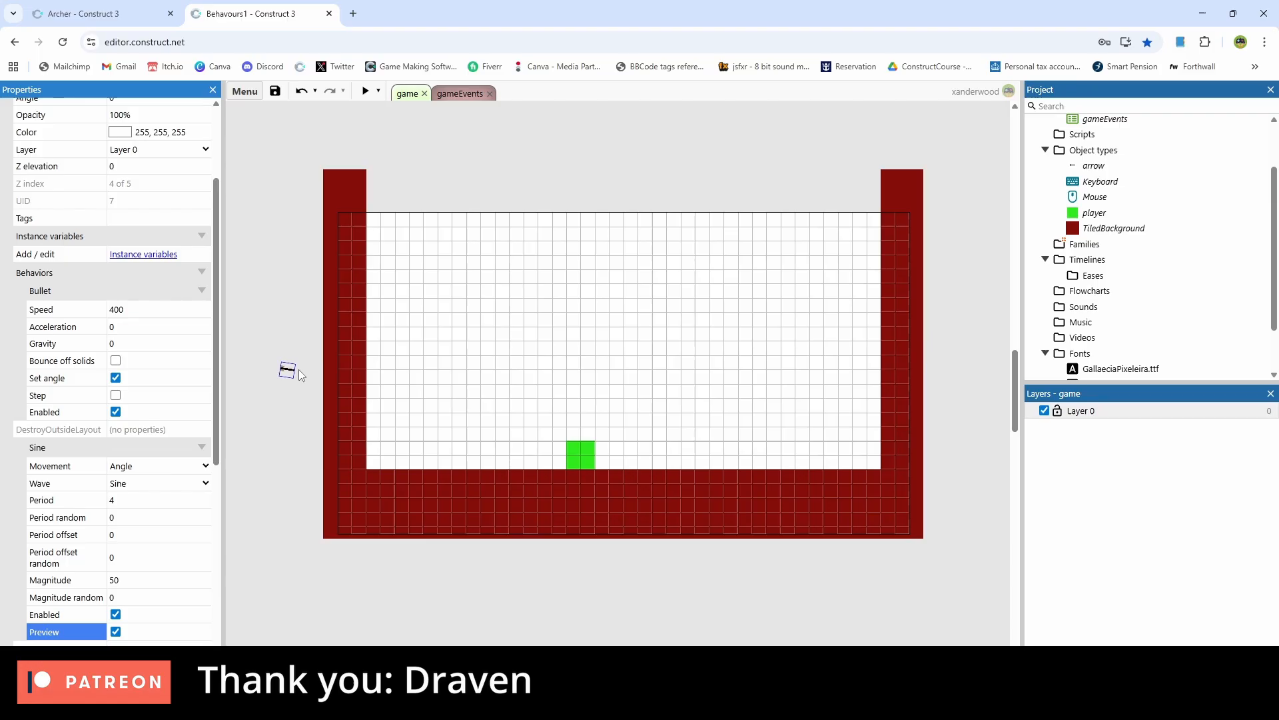
# Step: Set the Sine period to 0.25 and magnitude to 20, then reopen gameEvents
pyautogui.click(158, 499)
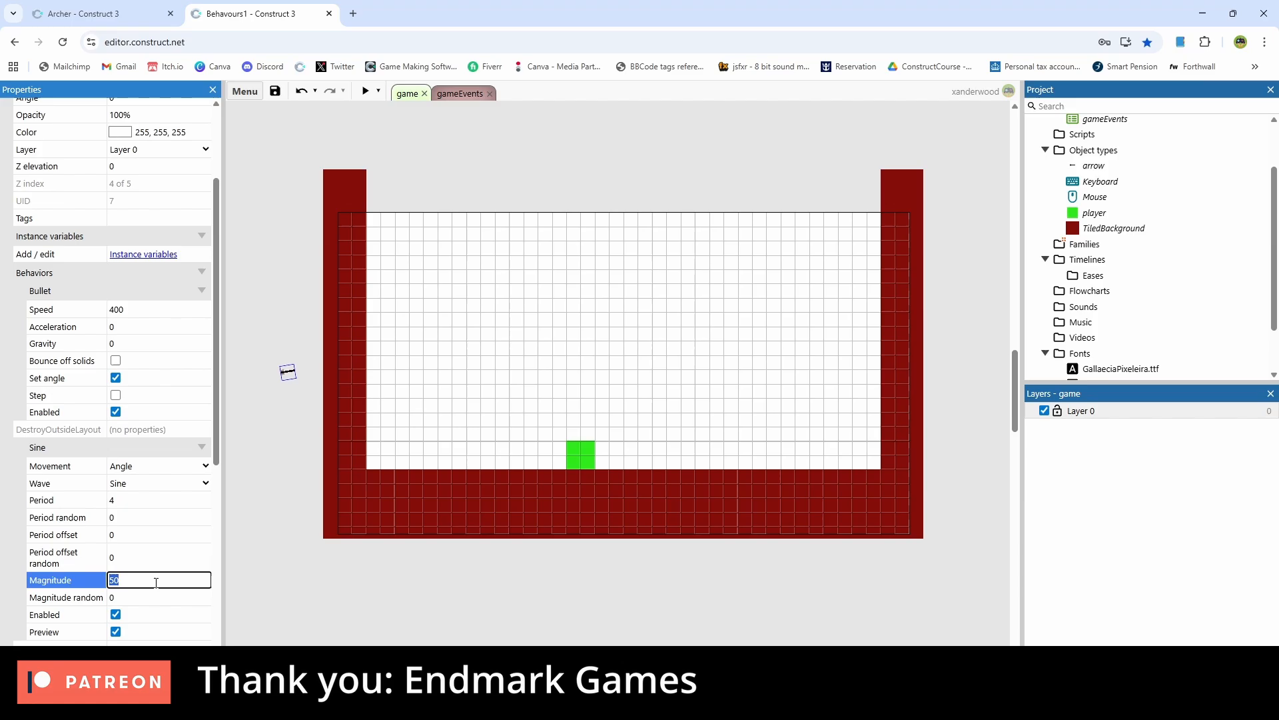
pyautogui.click(159, 500)
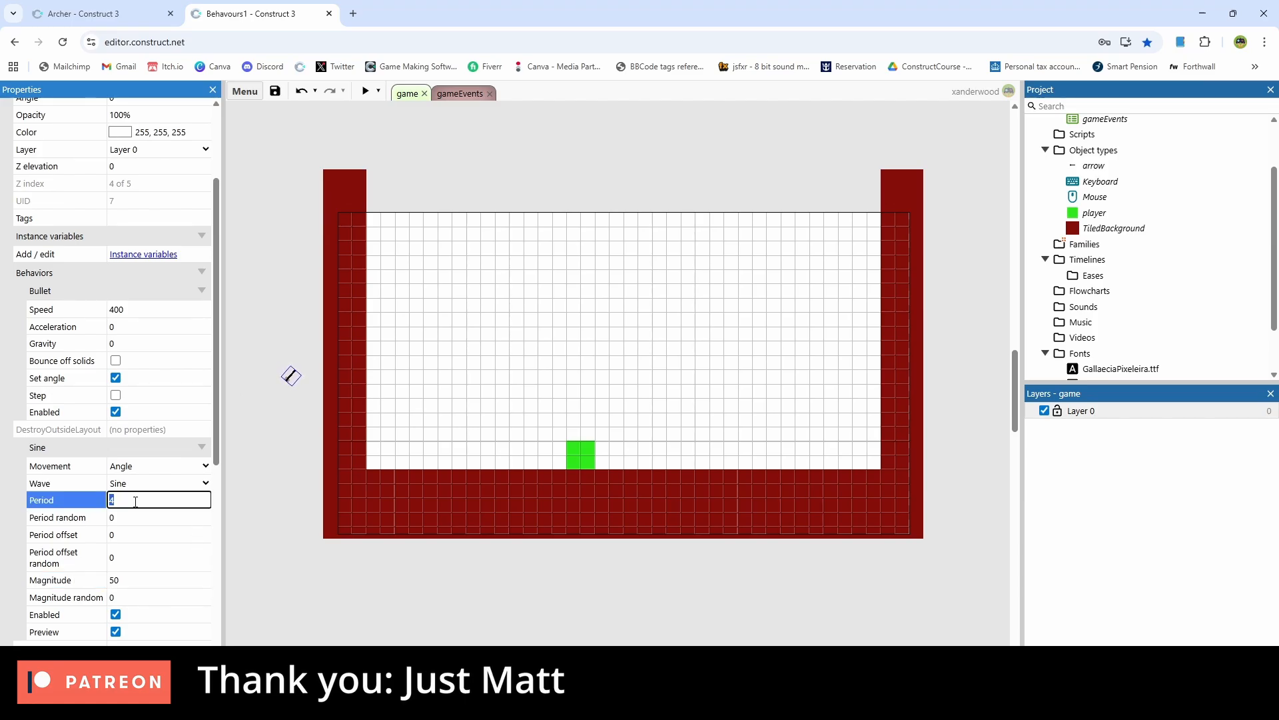
pyautogui.write('0.2')
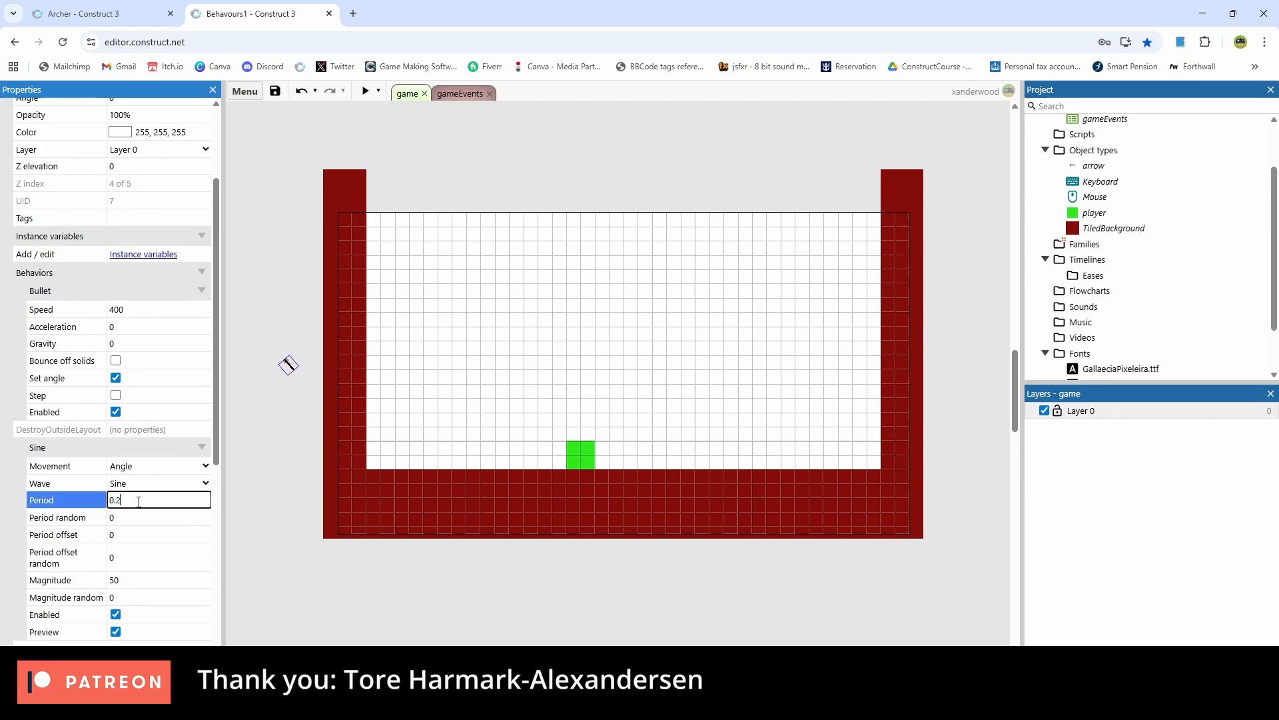
pyautogui.click(159, 580)
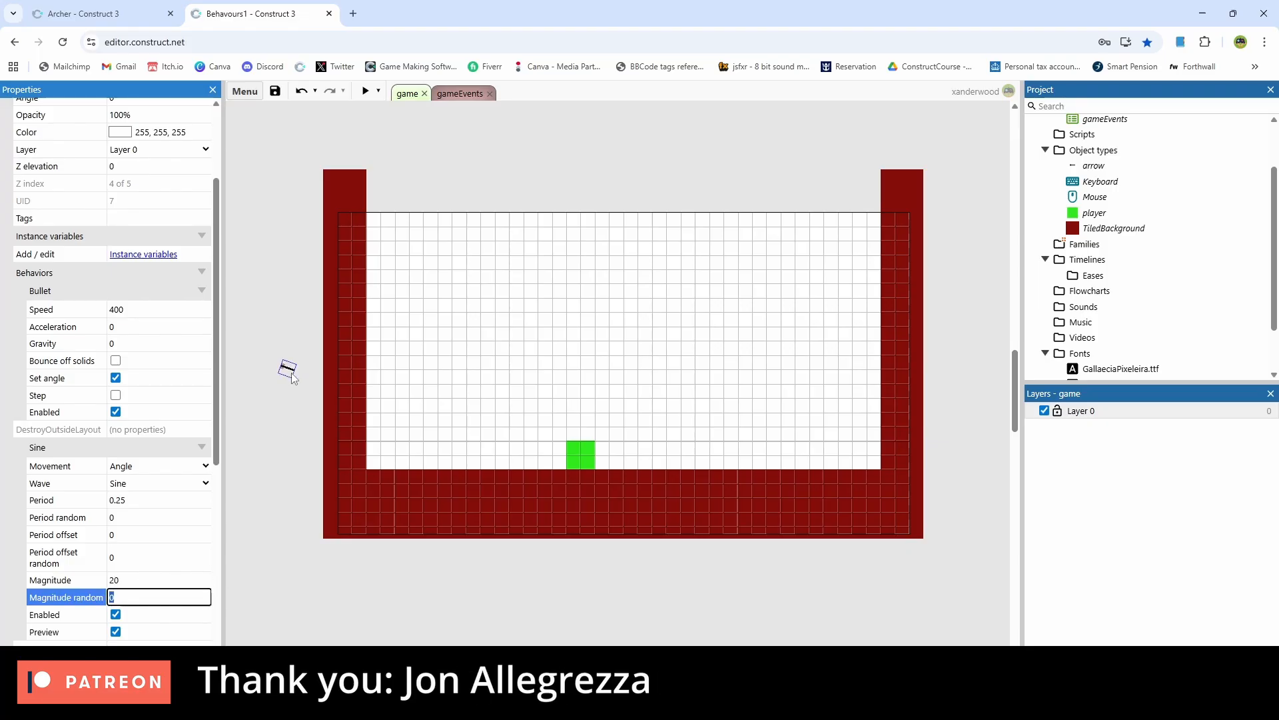
pyautogui.click(159, 580)
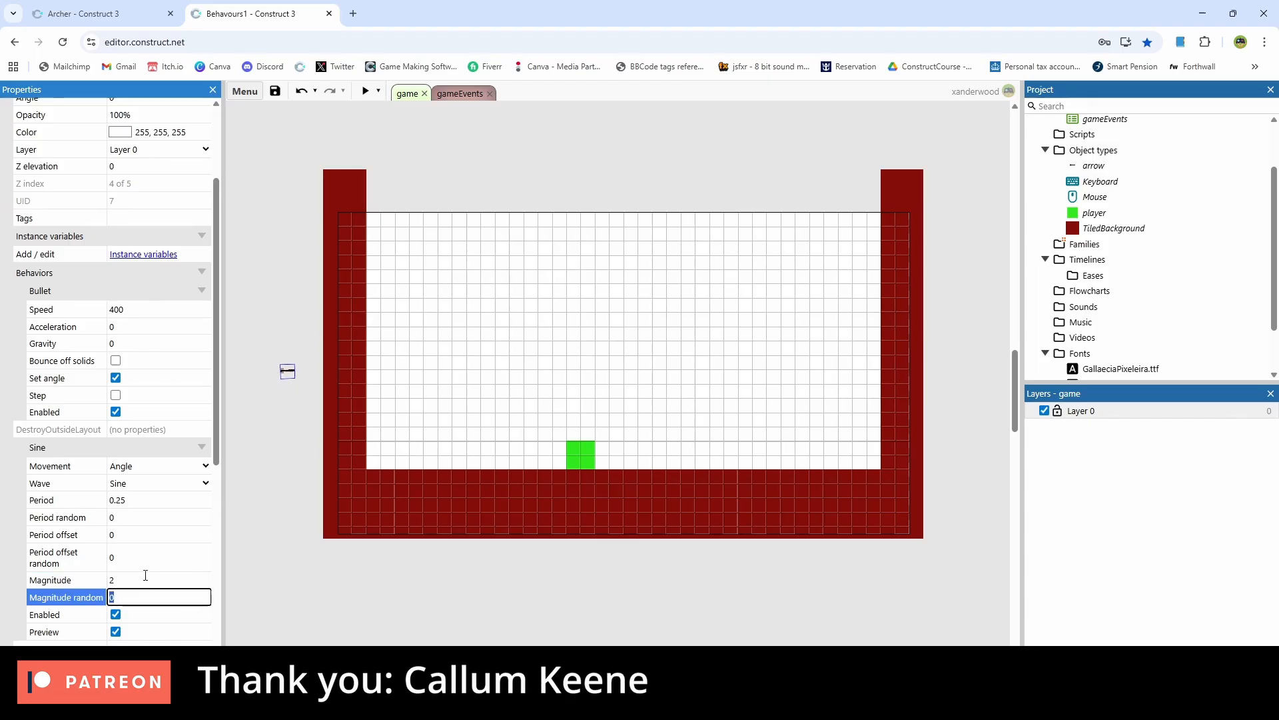
pyautogui.click(155, 580)
pyautogui.write('0')
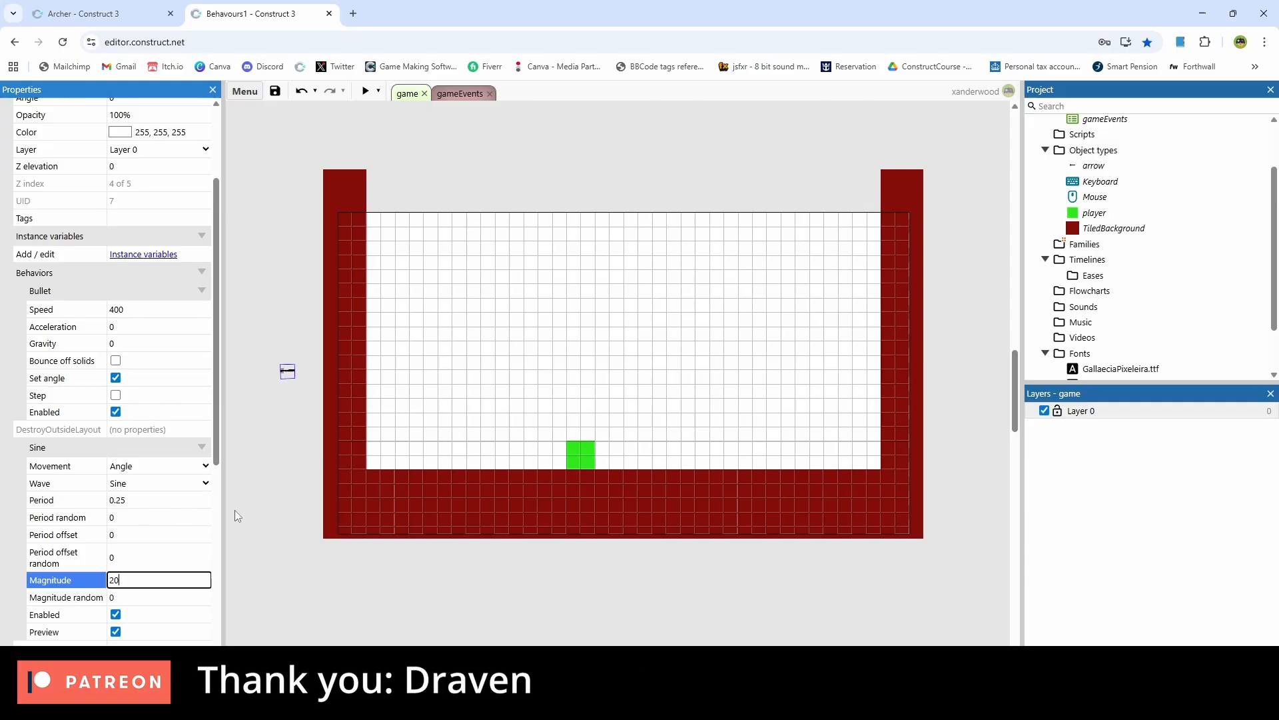
pyautogui.click(458, 93)
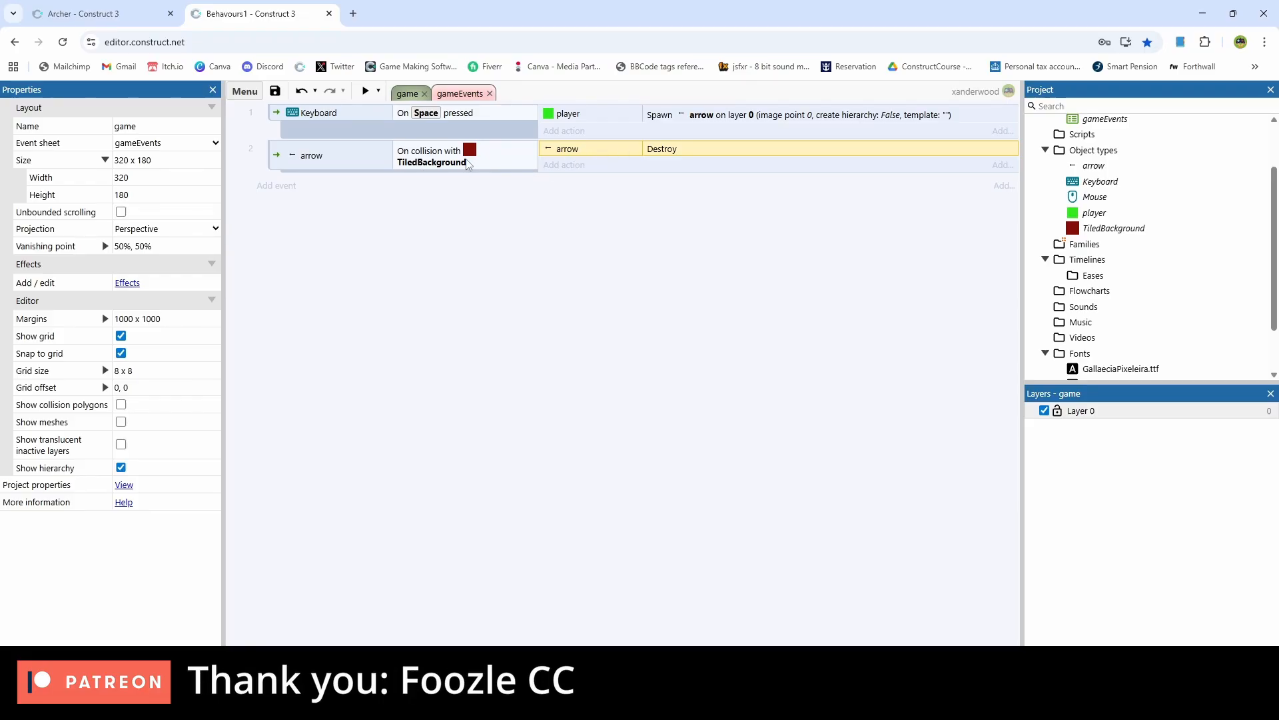
# Step: Make the collision disable the arrow's Bullet movement instead of destroying it
pyautogui.click(563, 163)
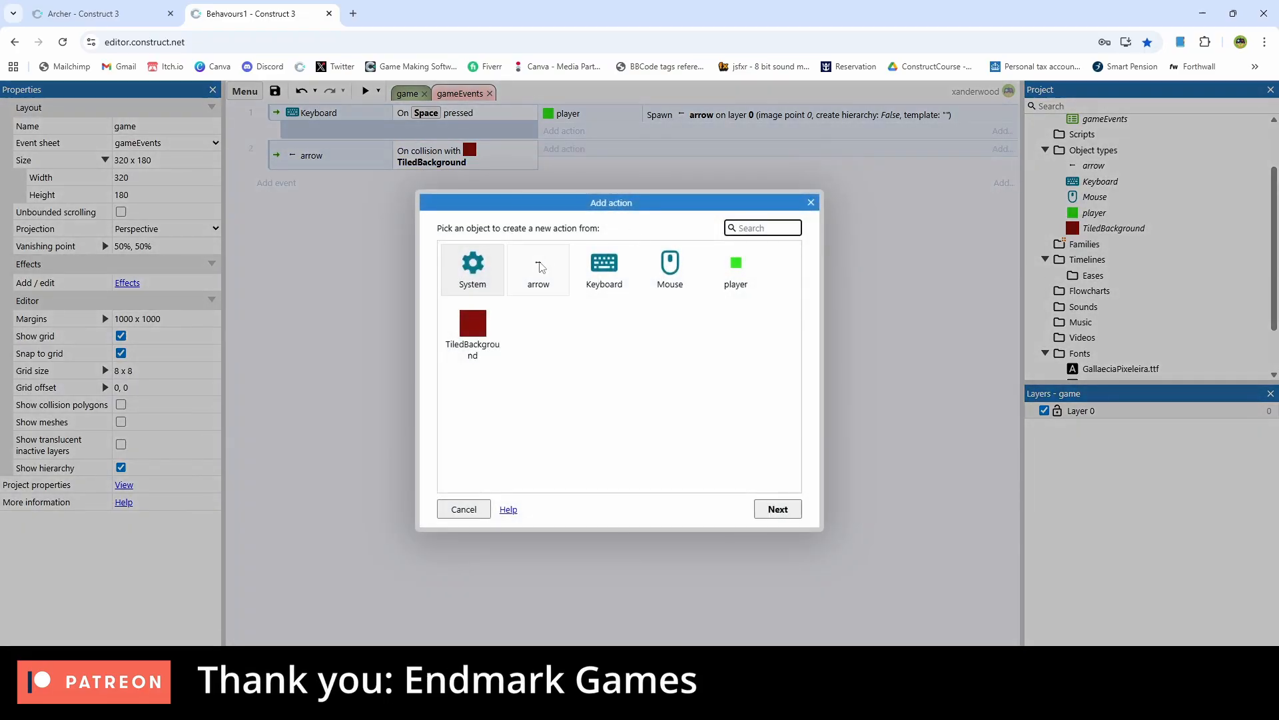
pyautogui.click(539, 270)
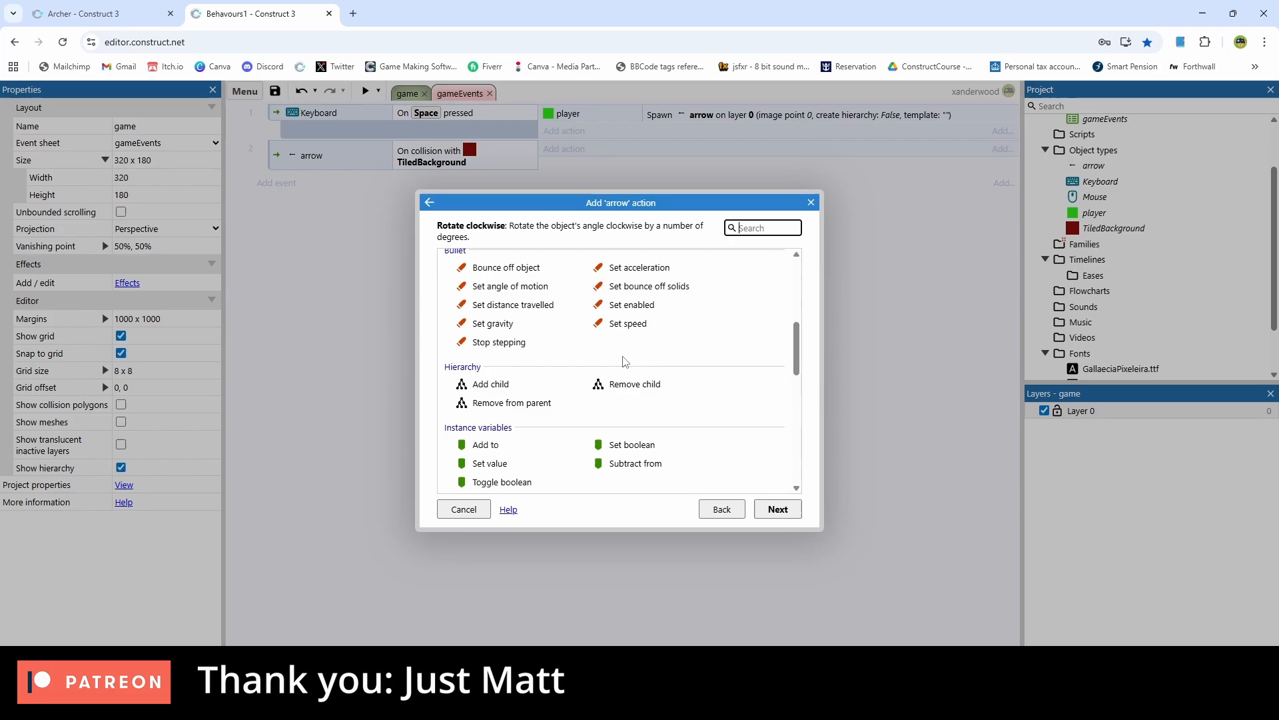
pyautogui.click(632, 320)
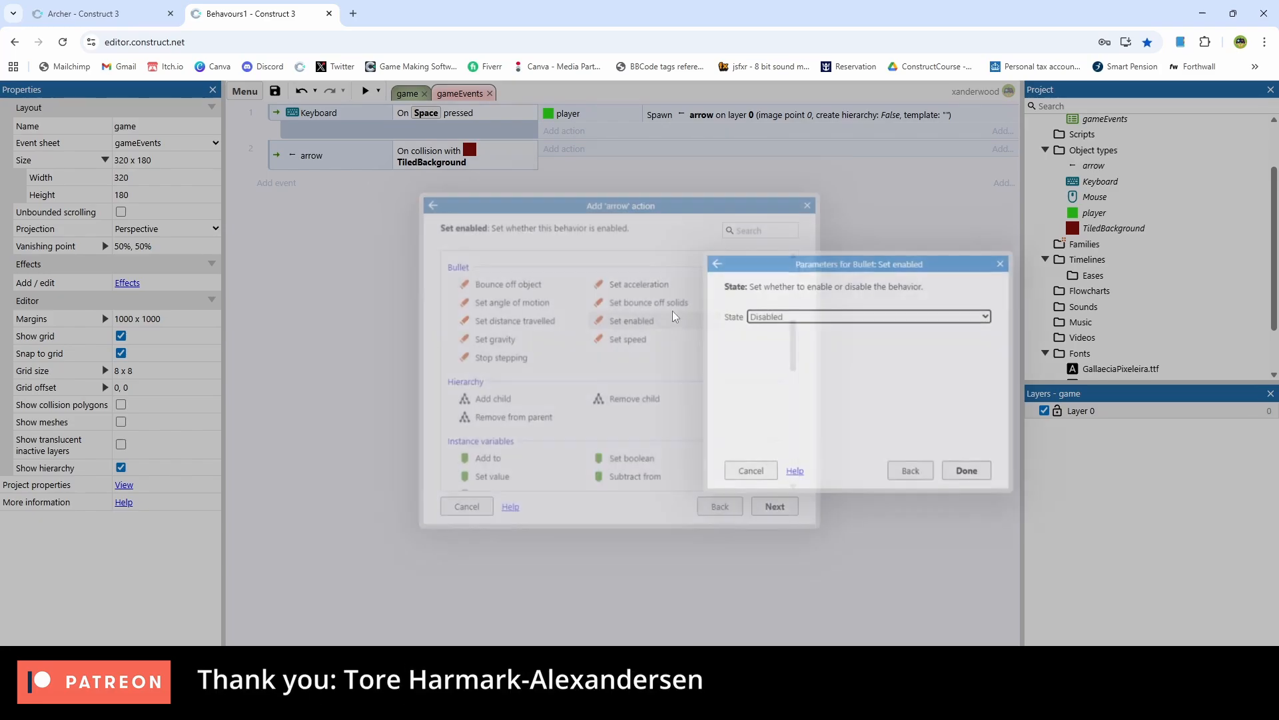
pyautogui.click(965, 471)
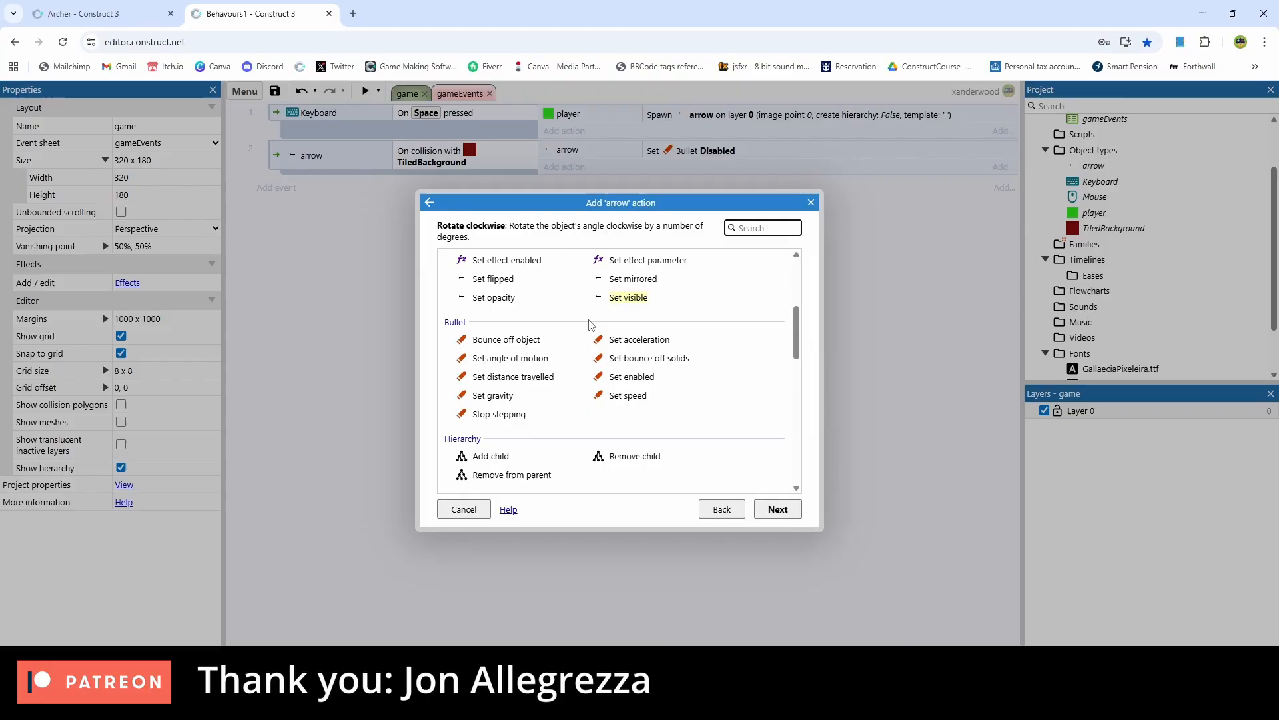
# Step: Add an action enabling the arrow's Sine wobble on collision
pyautogui.scroll(-3)
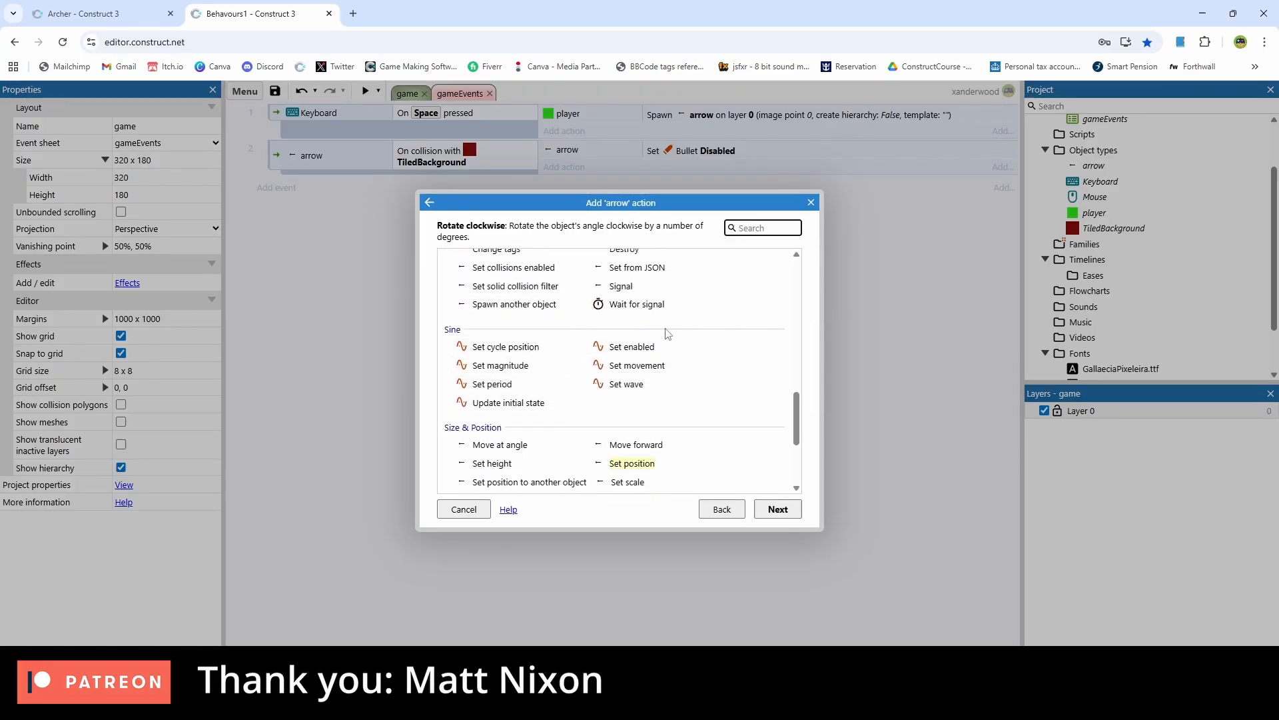
pyautogui.click(629, 347)
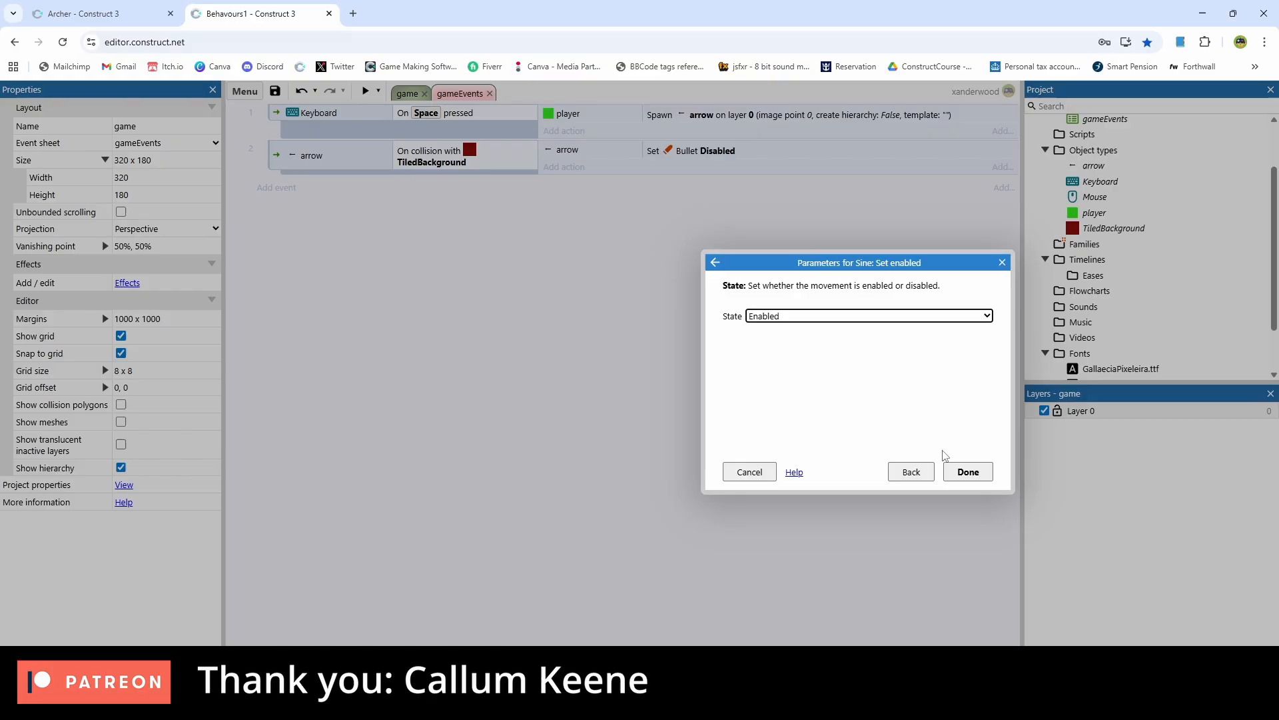
pyautogui.click(967, 471)
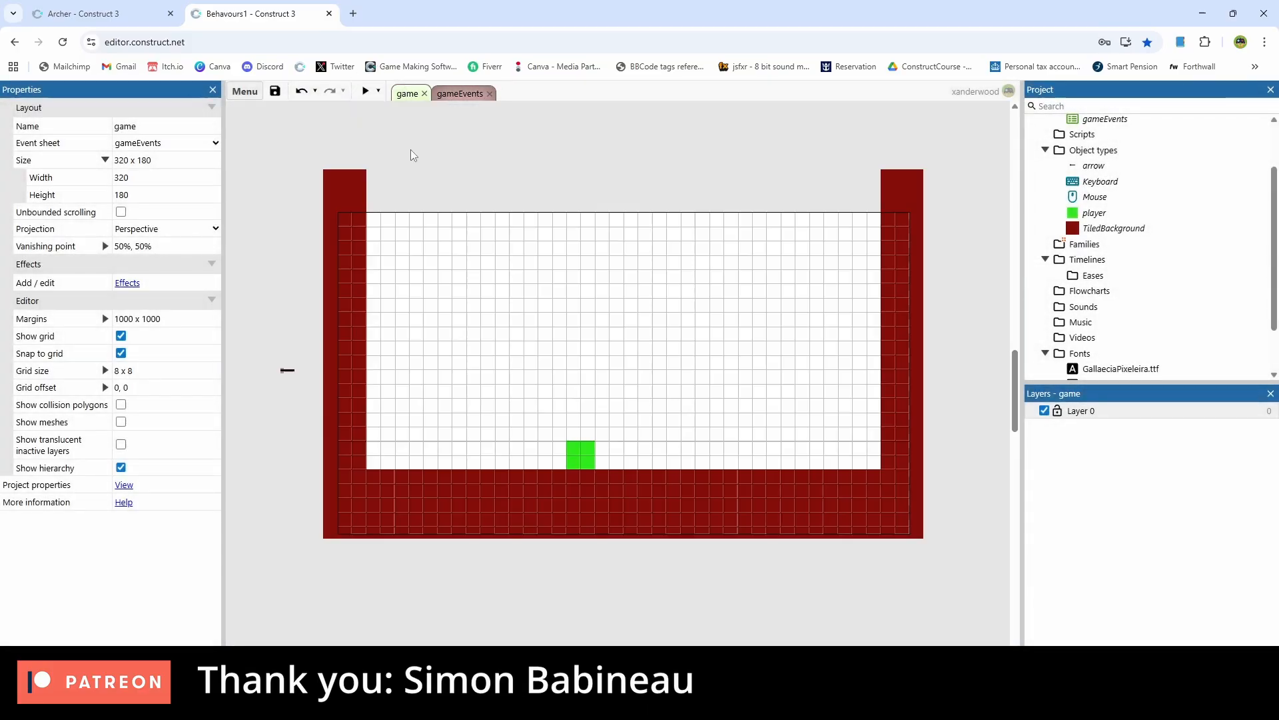
# Step: Uncheck the arrow's Sine Enabled at start and launch a game preview
pyautogui.click(287, 369)
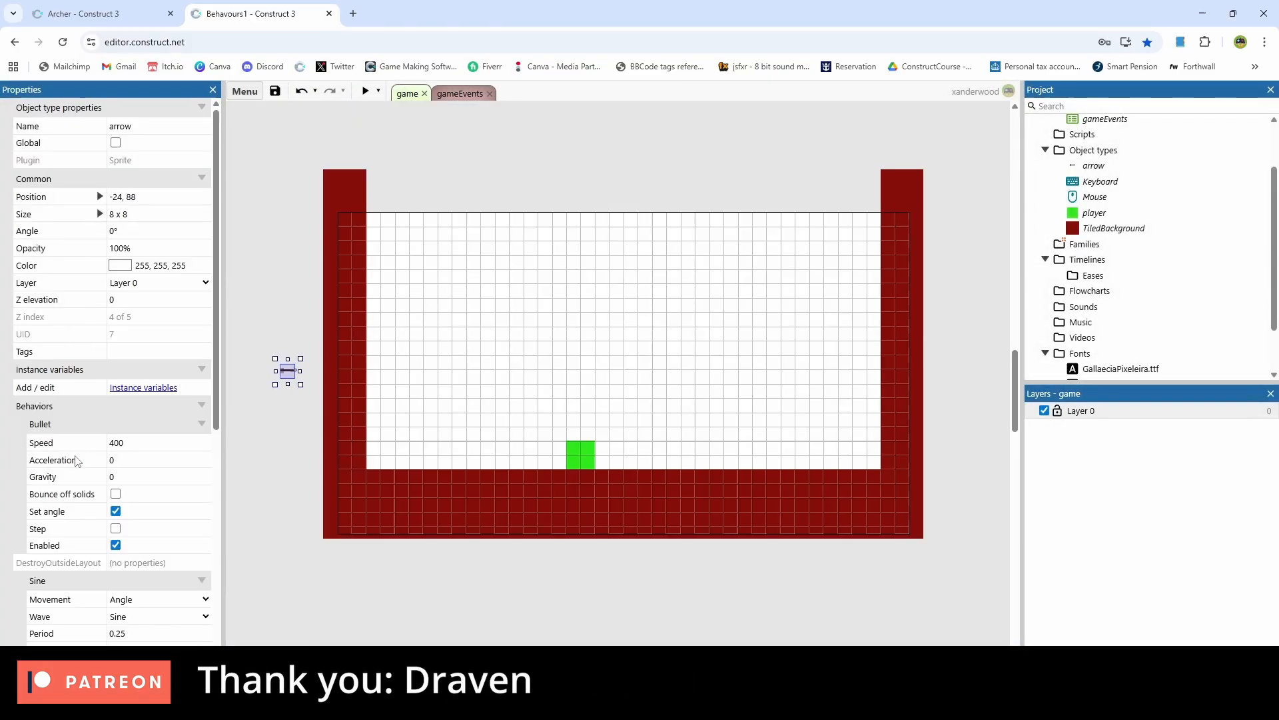
pyautogui.scroll(-3)
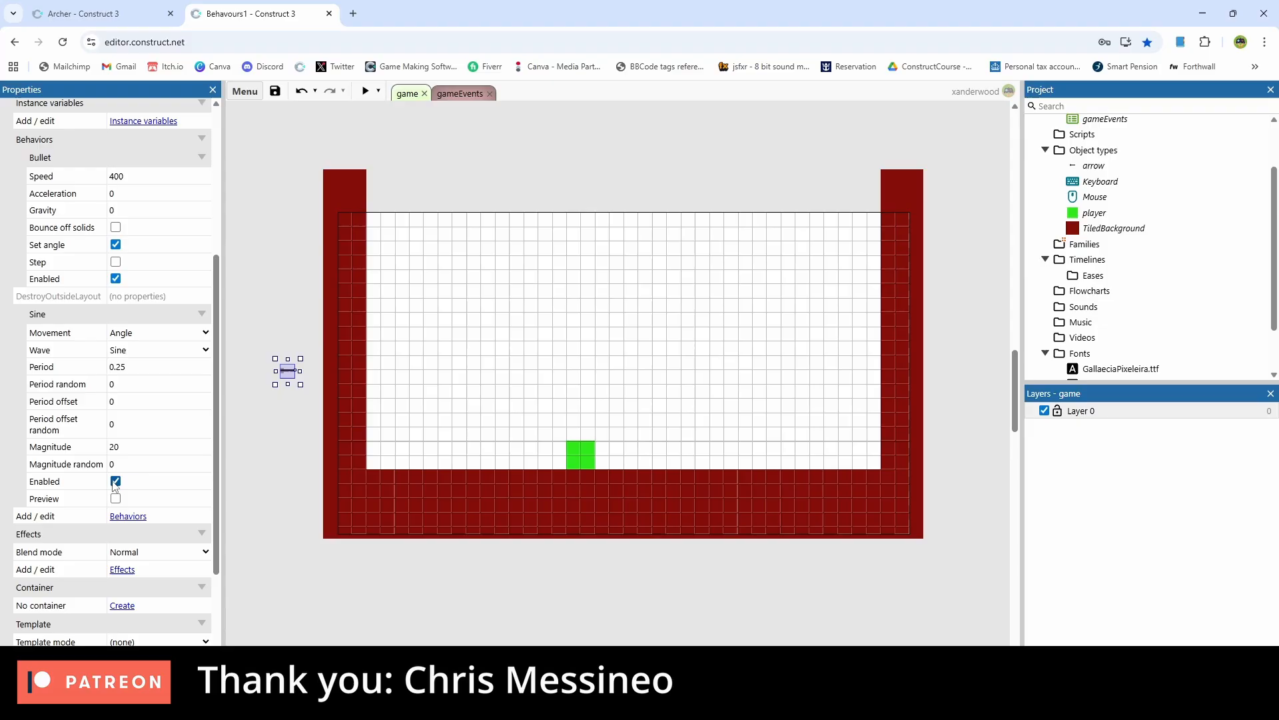
pyautogui.click(115, 481)
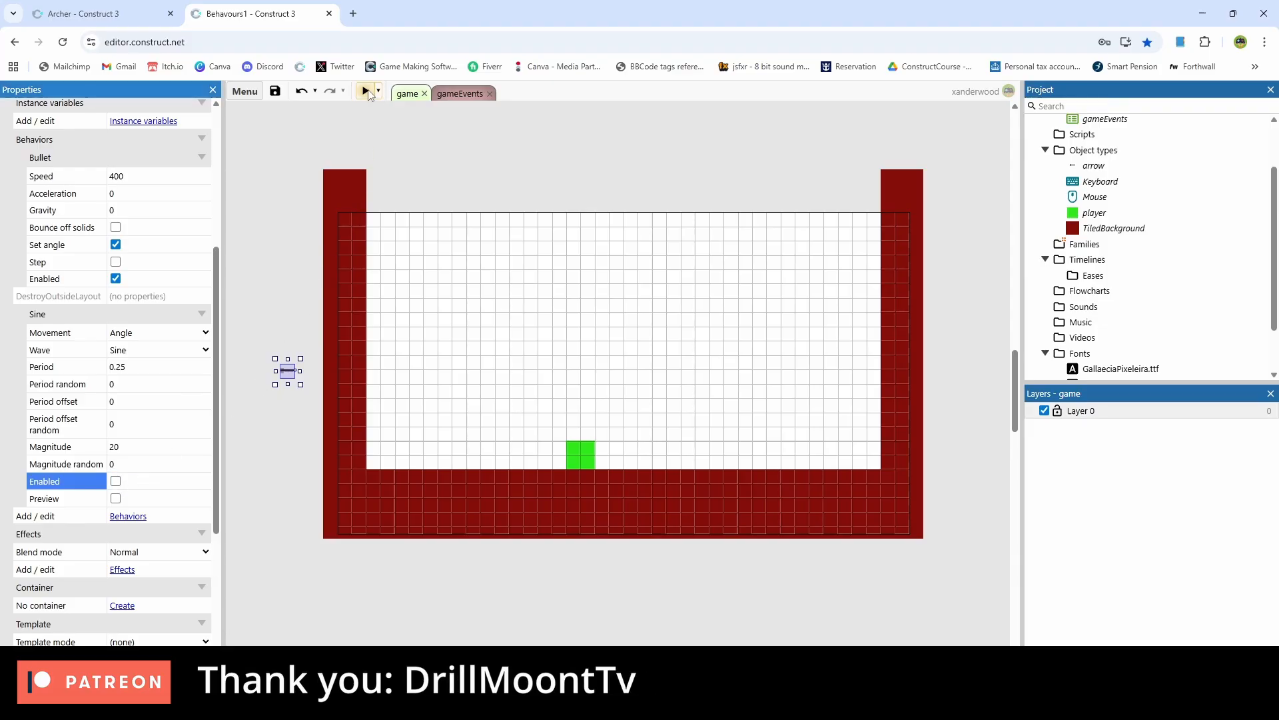
pyautogui.click(365, 91)
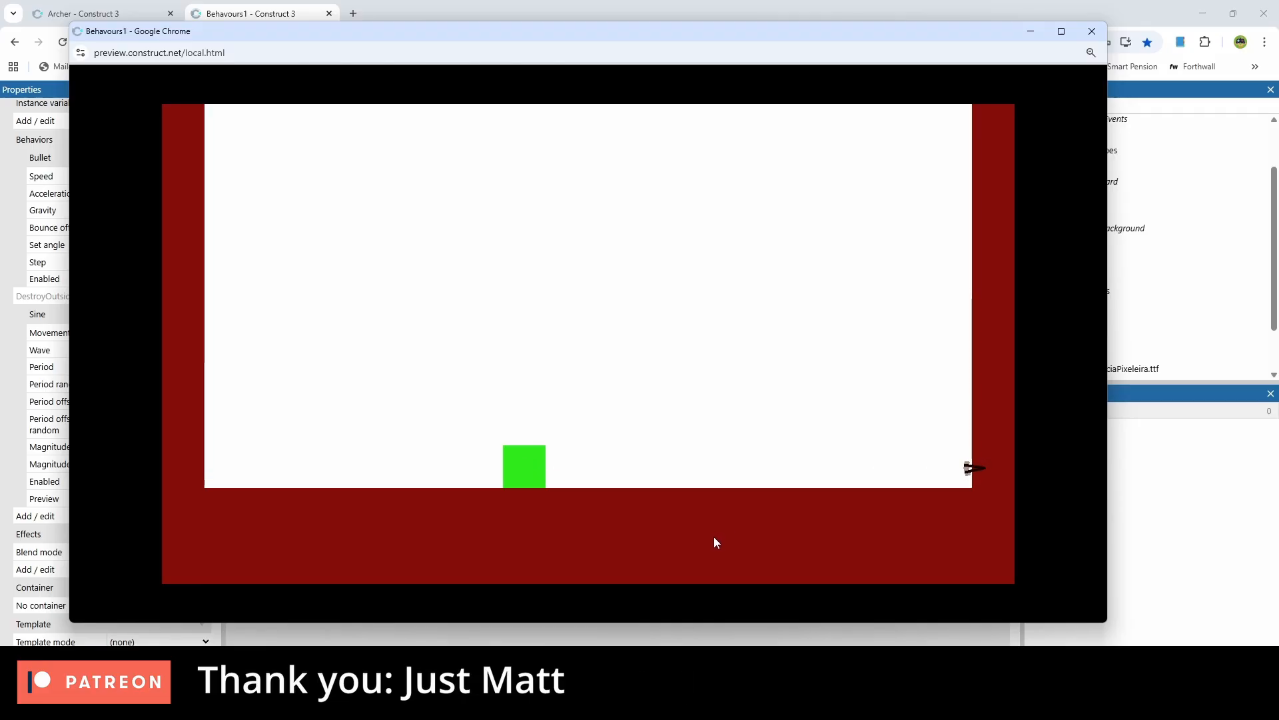
pyautogui.moveTo(863, 517)
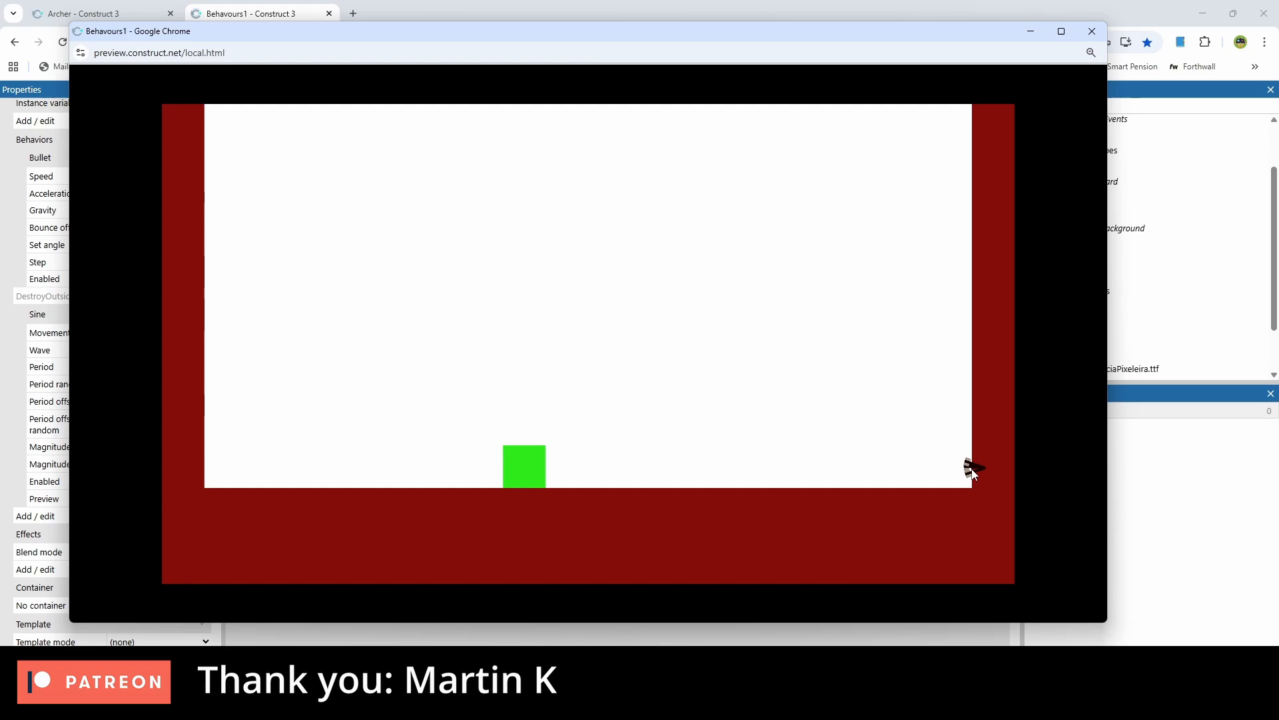
pyautogui.moveTo(943, 430)
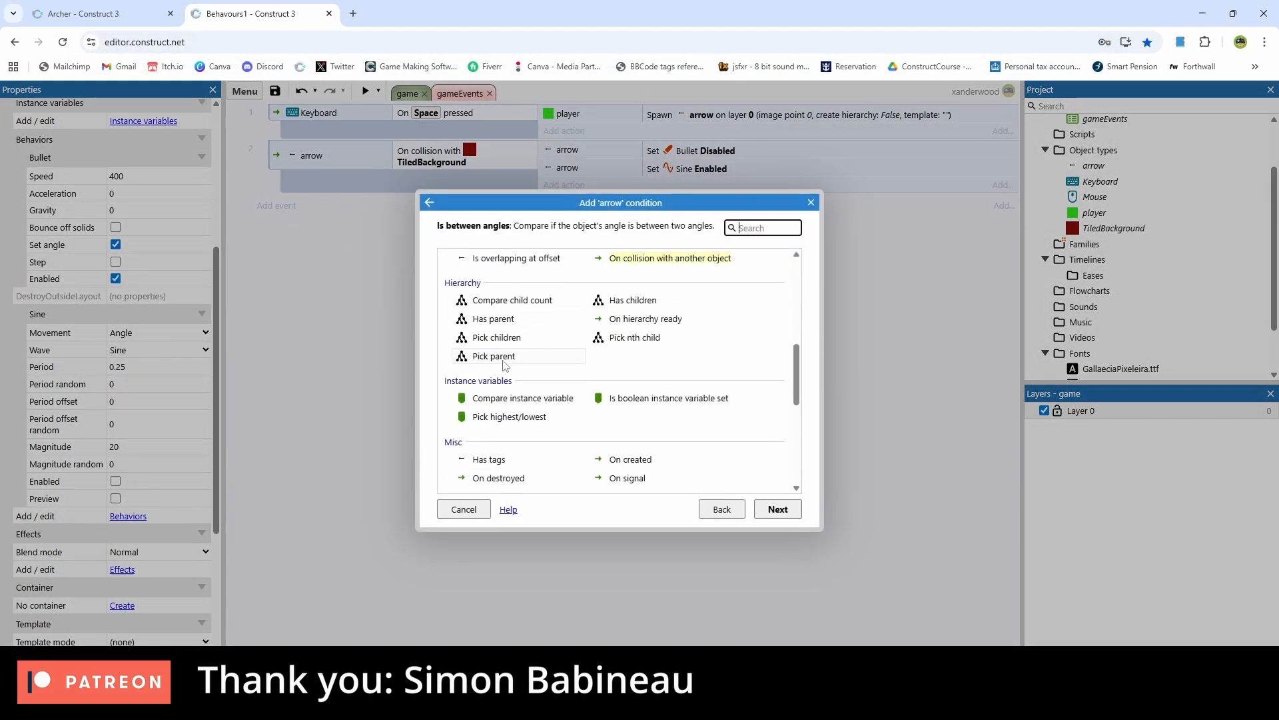
# Step: Set the Sine magnitude comparison to 'Greater than' and close the dialog
pyautogui.scroll(-3)
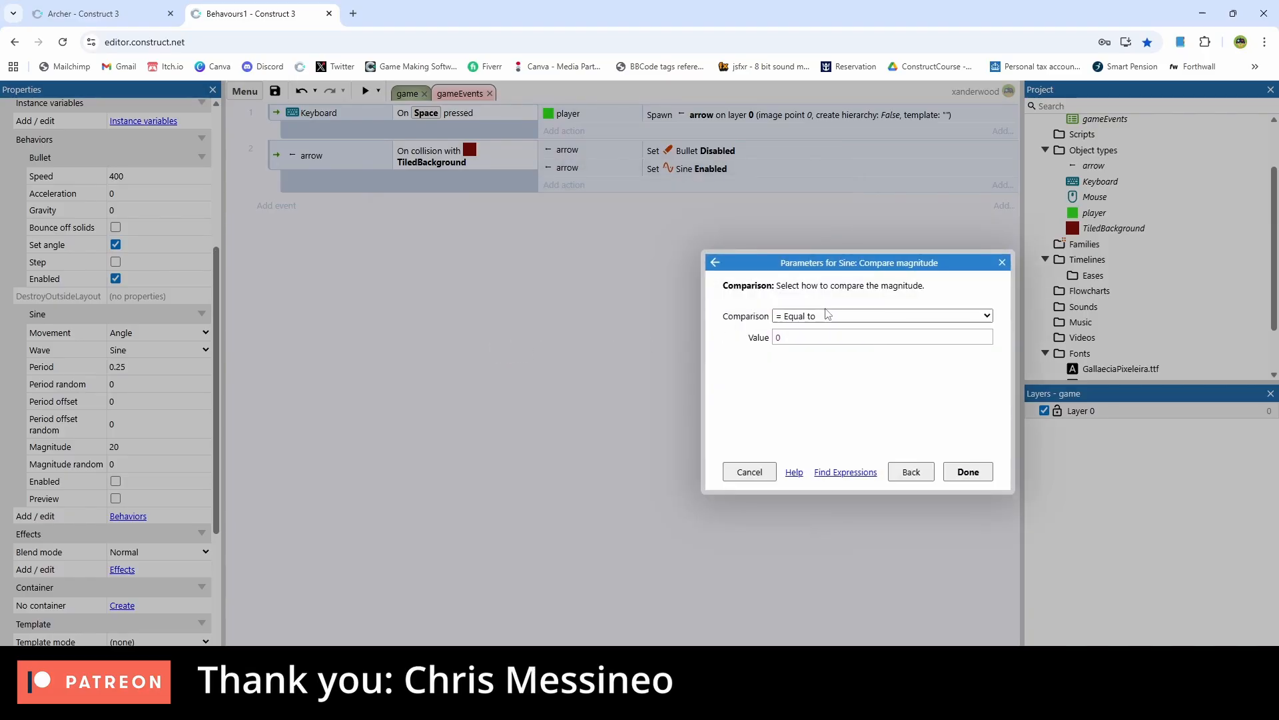
pyautogui.click(881, 316)
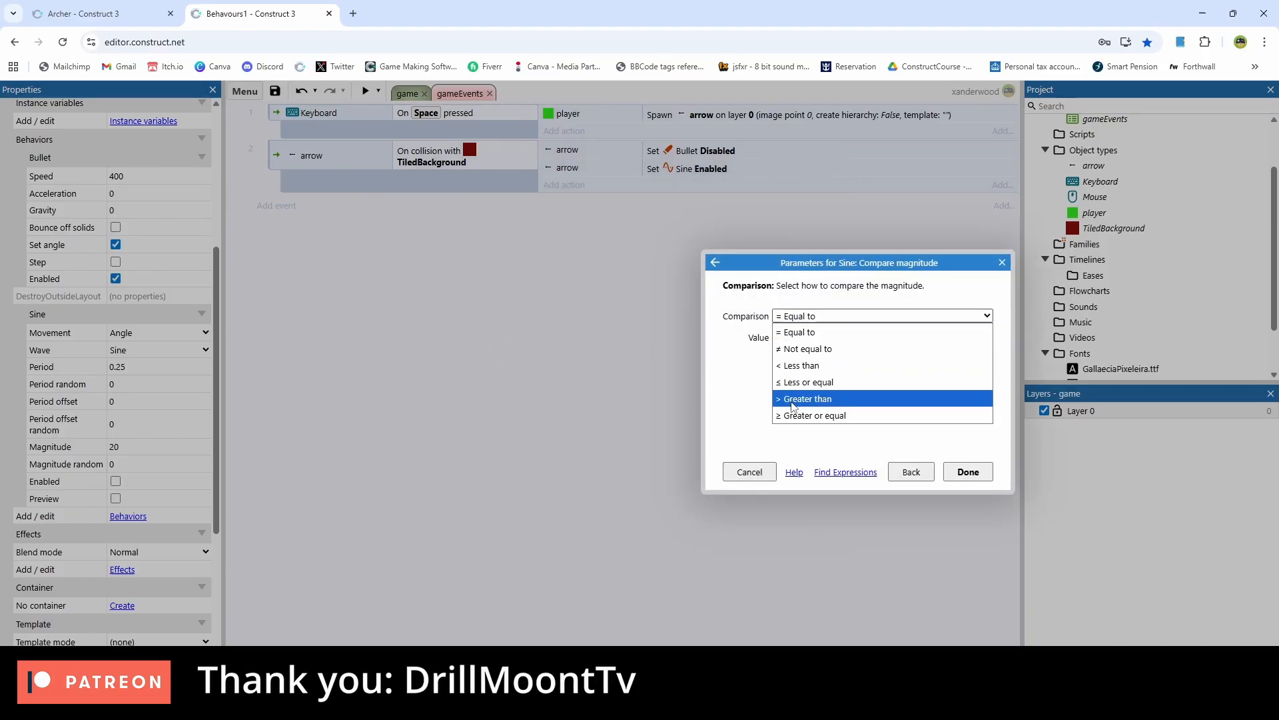
pyautogui.click(805, 398)
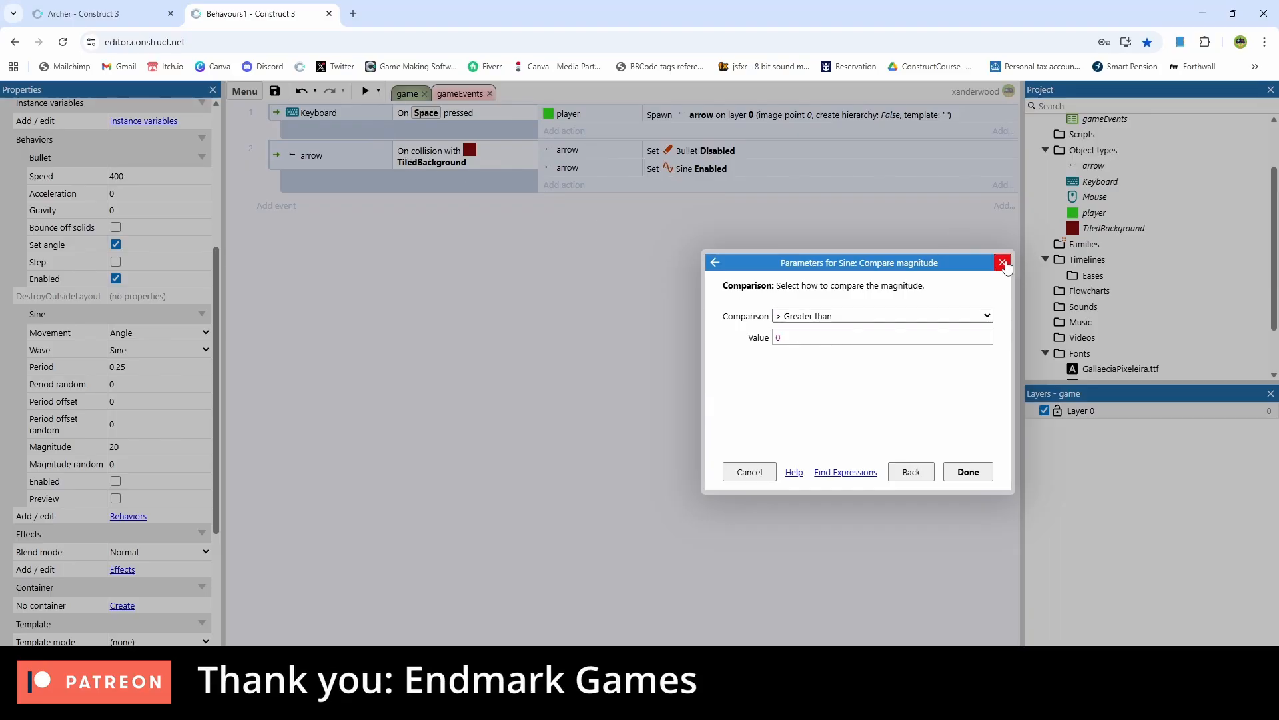
pyautogui.click(1002, 262)
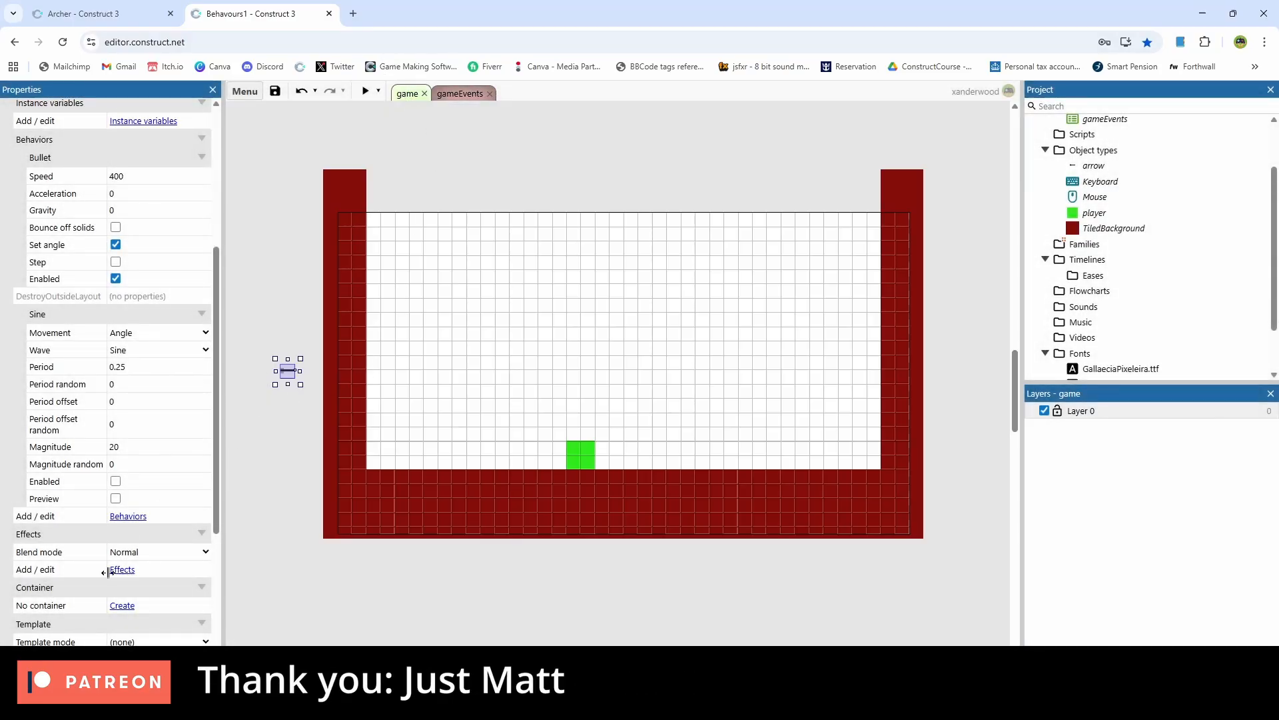
# Step: Add a new arrow event with condition Sine magnitude greater than 0
pyautogui.click(115, 498)
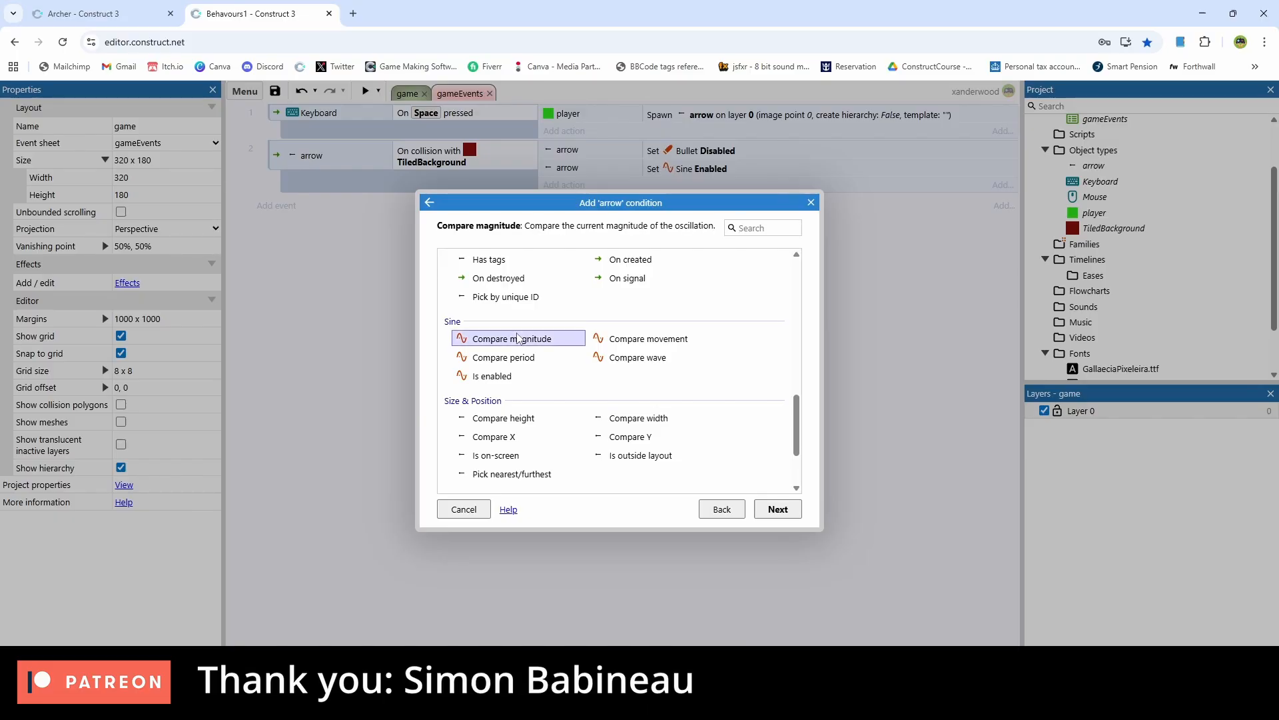
pyautogui.click(776, 507)
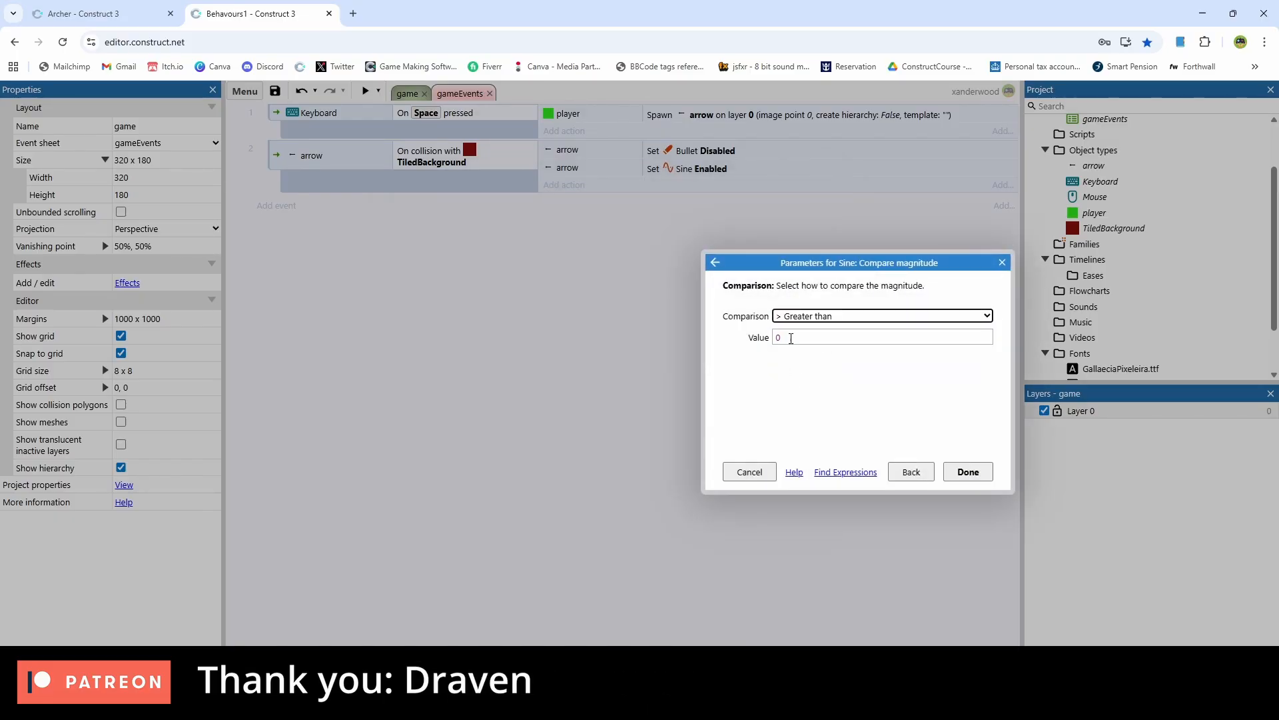
pyautogui.click(881, 337)
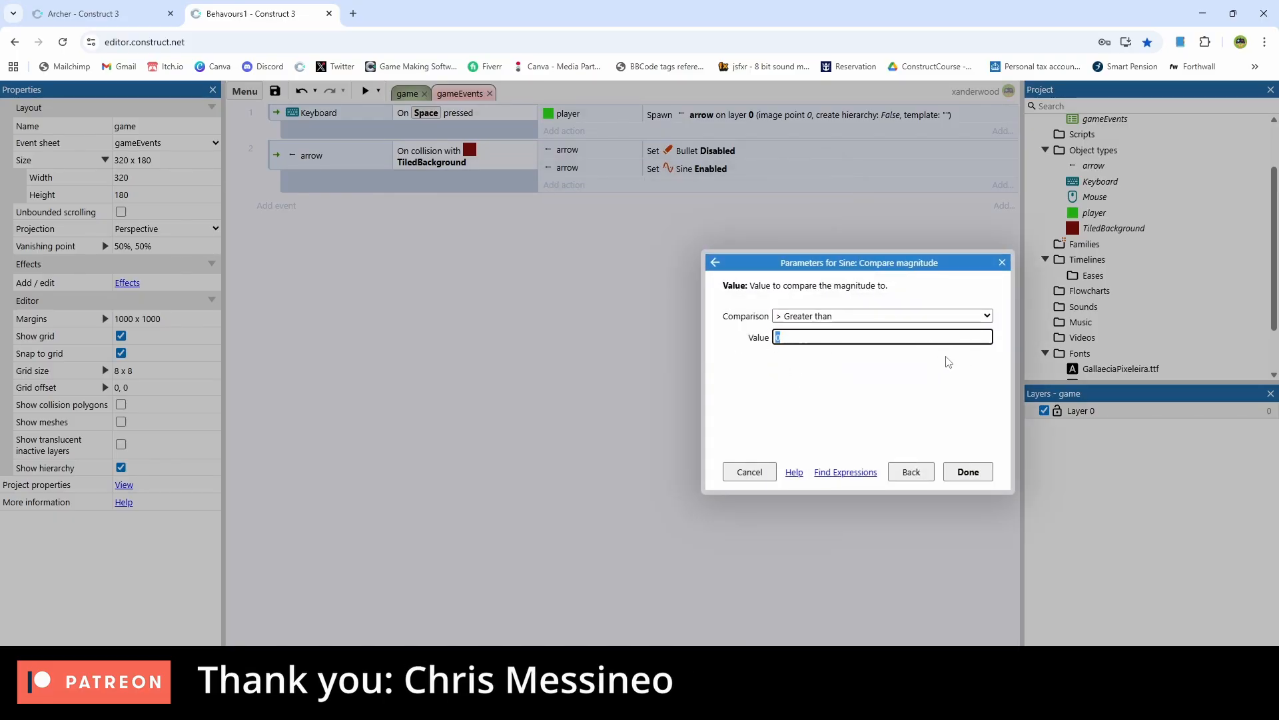
pyautogui.click(968, 472)
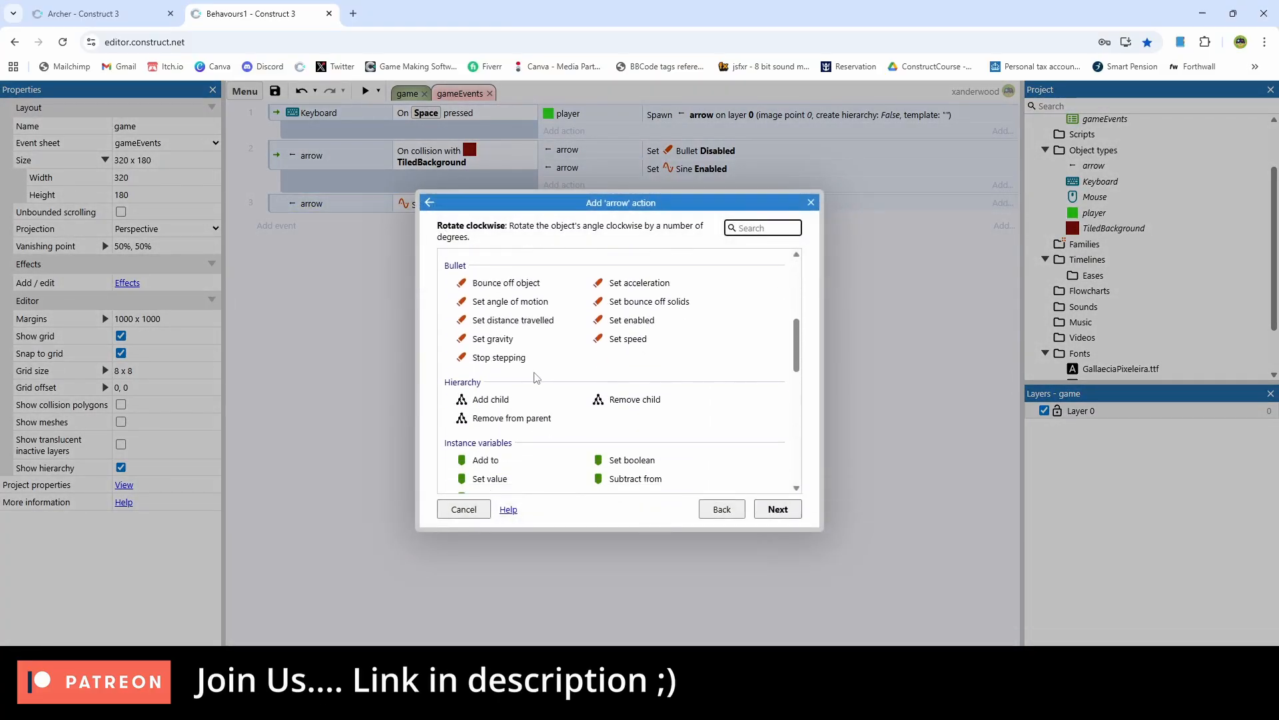
# Step: Add the action setting Sine magnitude to arrow.Sine.Magnitude-0.2
pyautogui.click(502, 431)
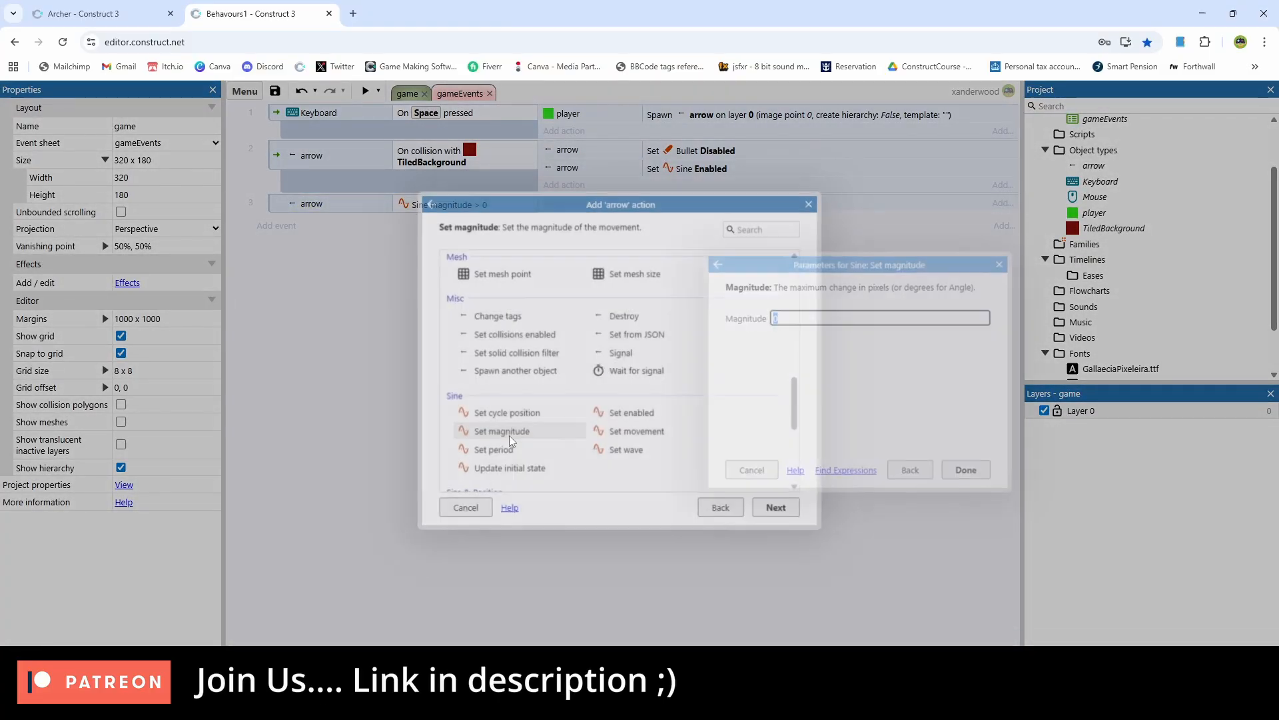
pyautogui.write('ar')
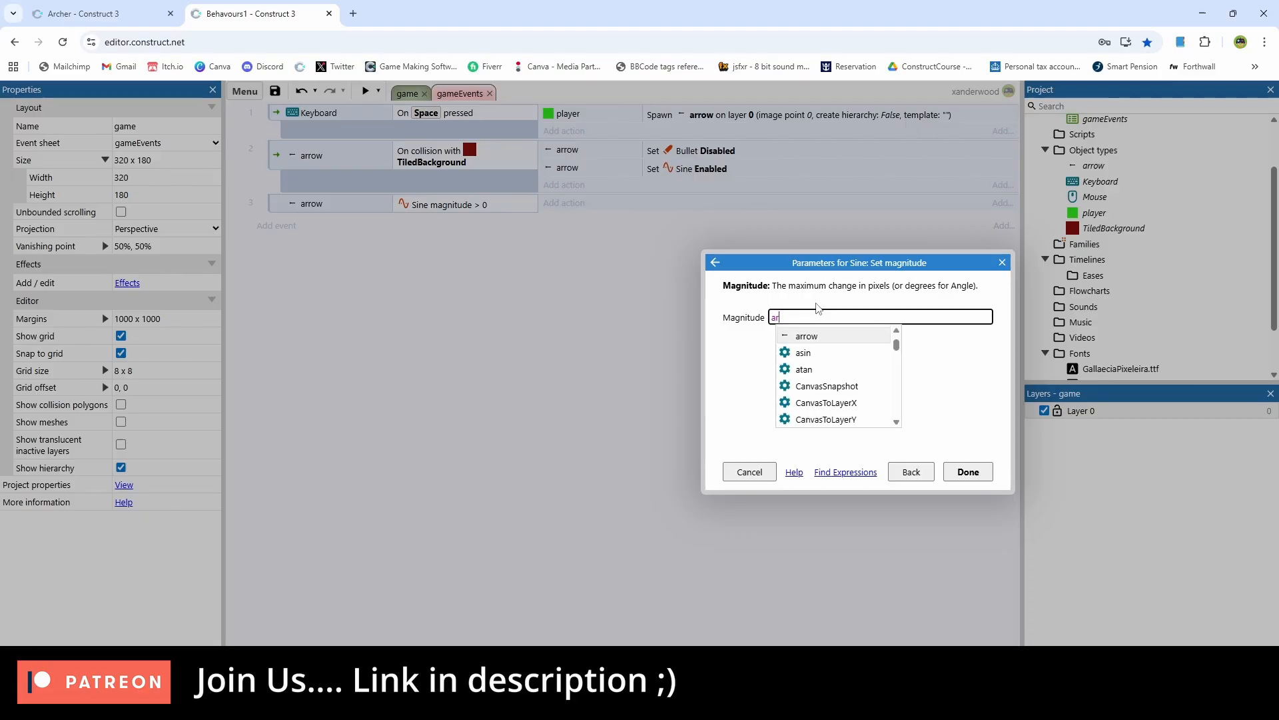
pyautogui.click(806, 336)
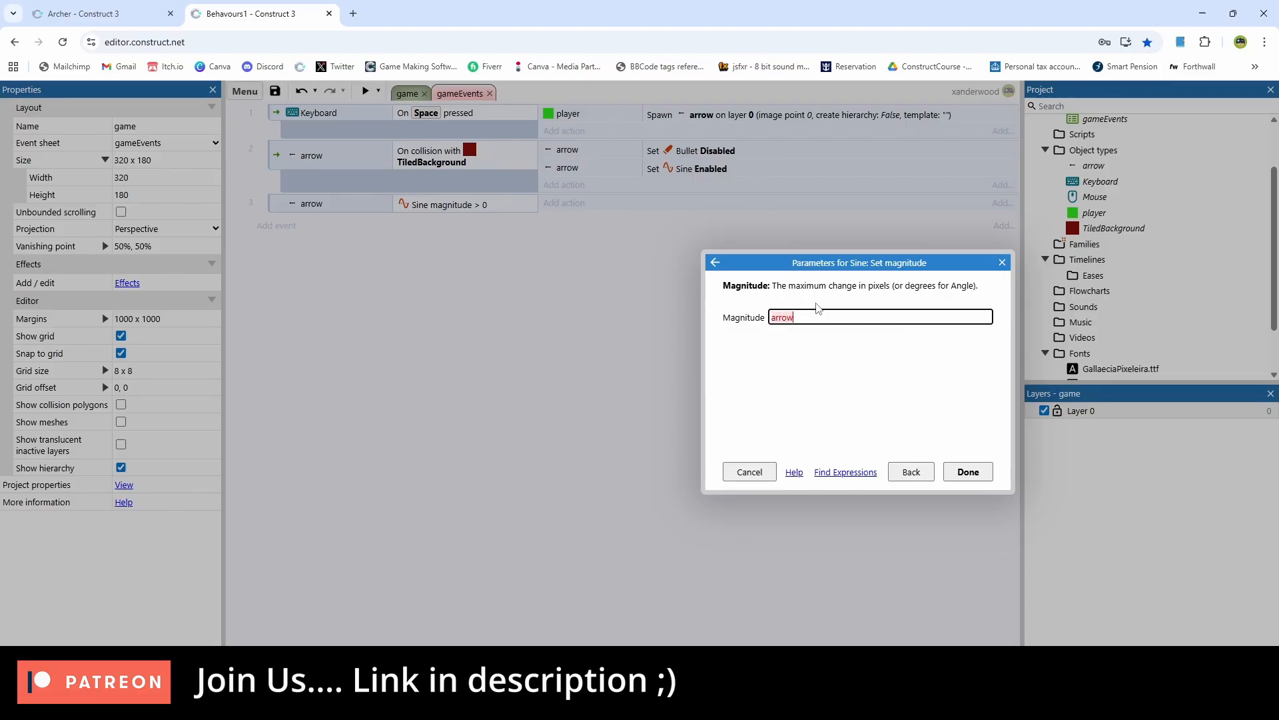
pyautogui.write('.Sine.')
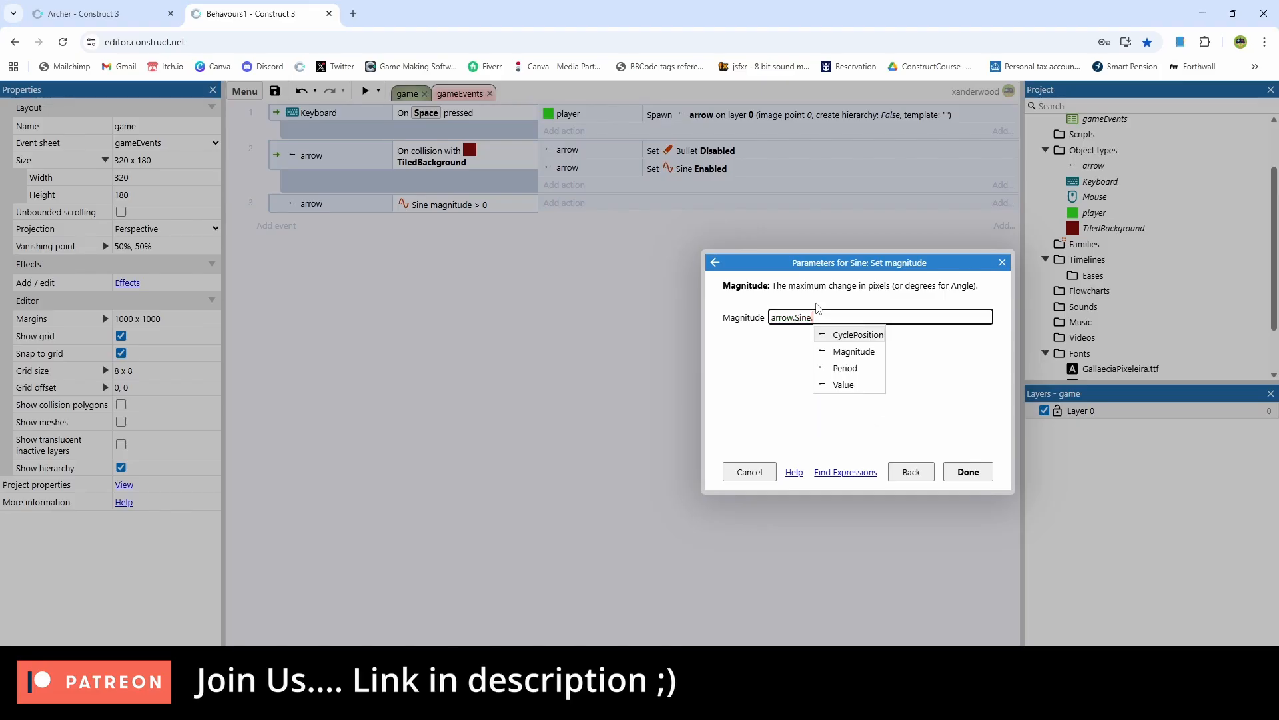
pyautogui.click(854, 351)
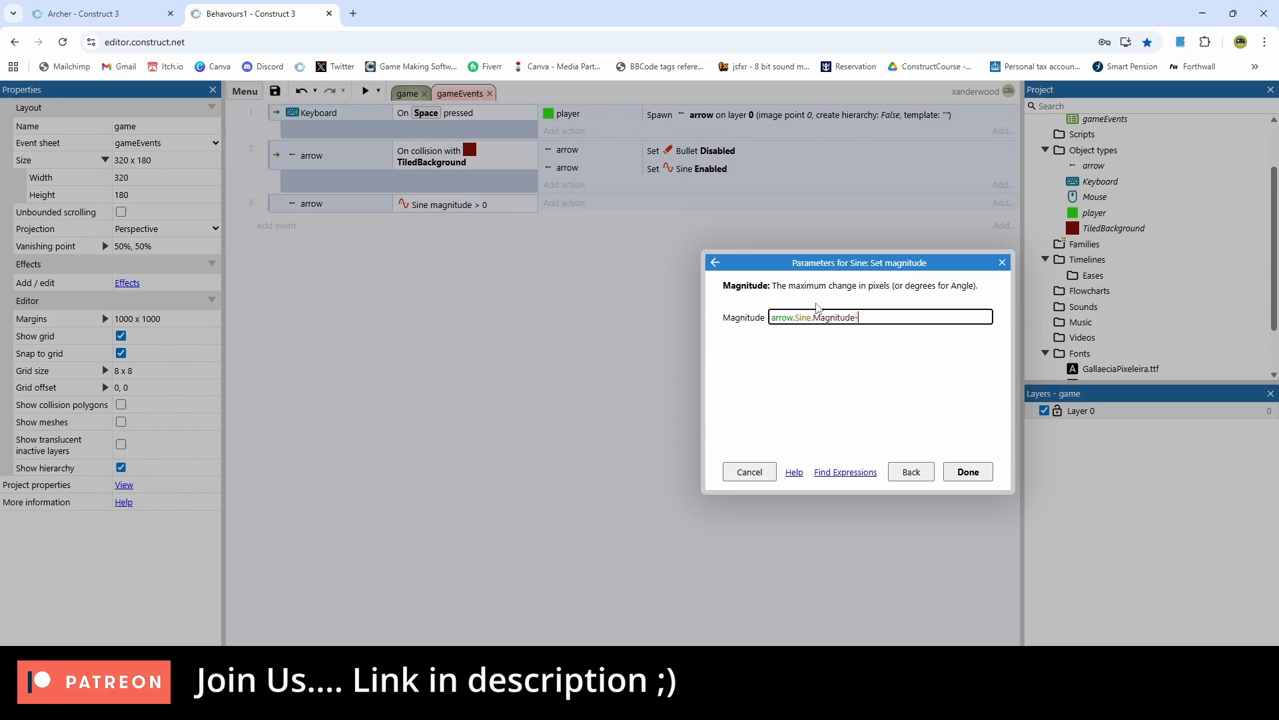
pyautogui.write('-0.2')
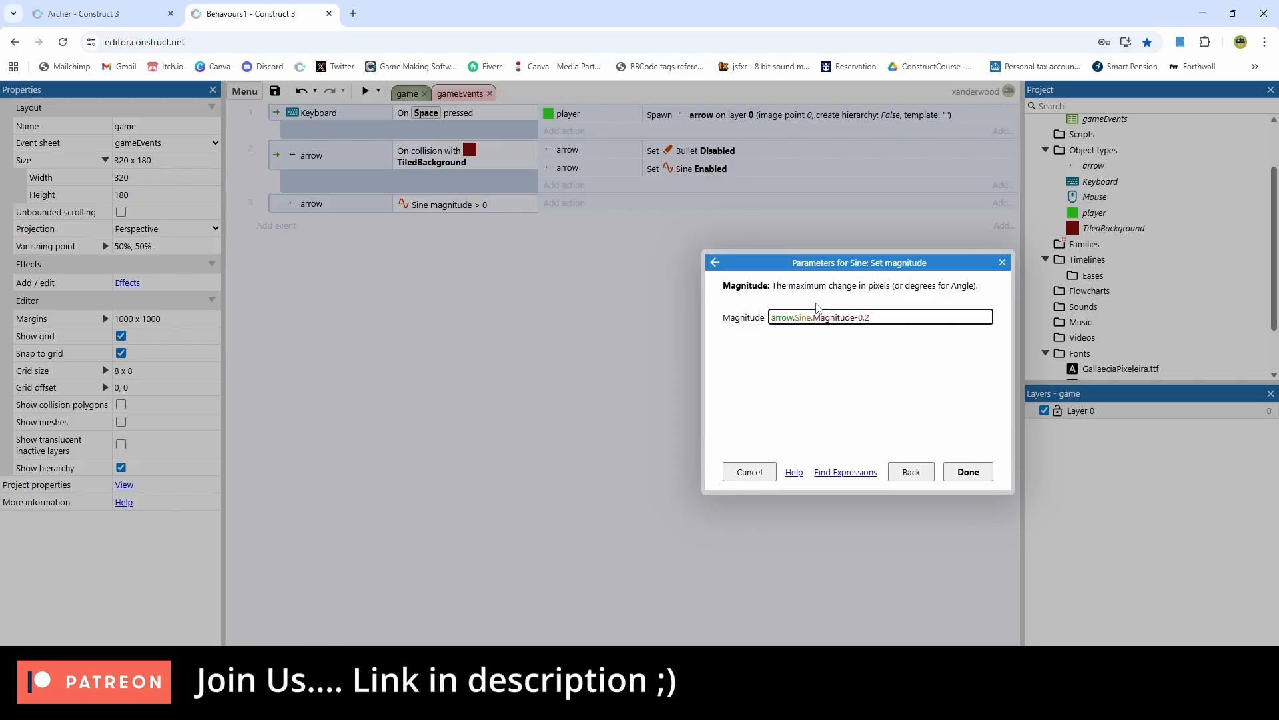
pyautogui.click(967, 472)
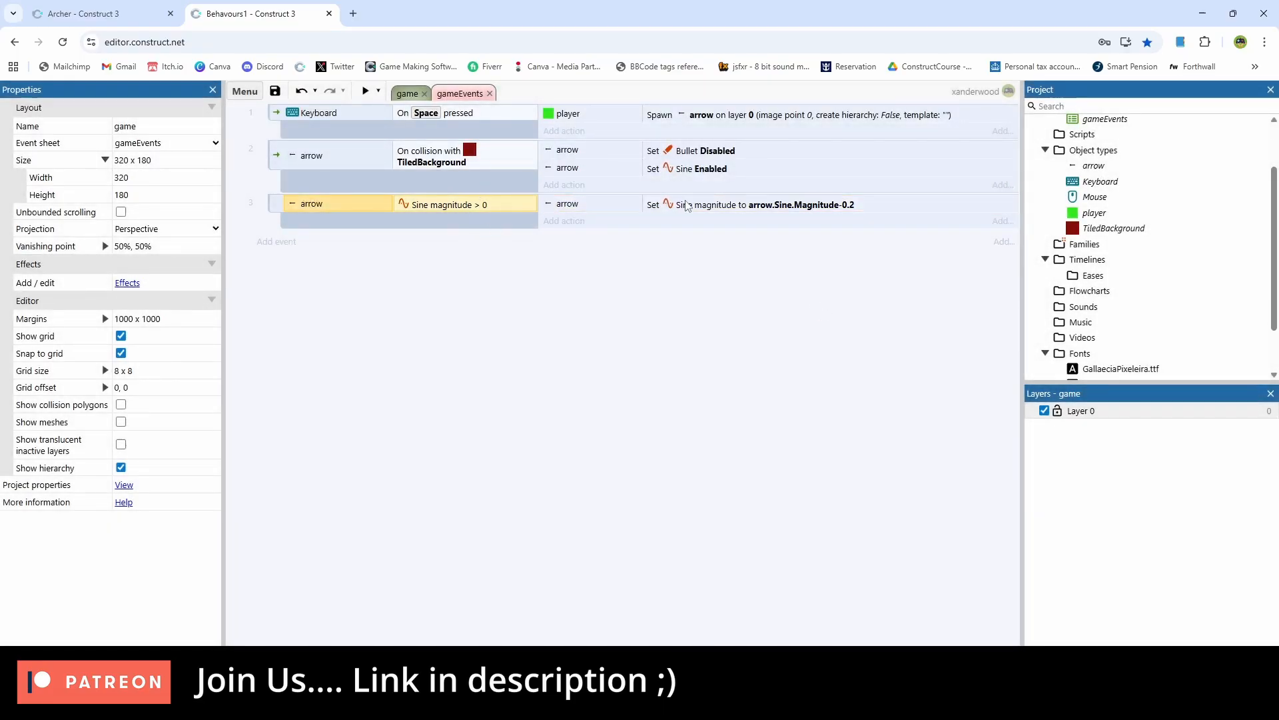
# Step: Preview the layout to test the arrow's wobble decay
pyautogui.click(762, 203)
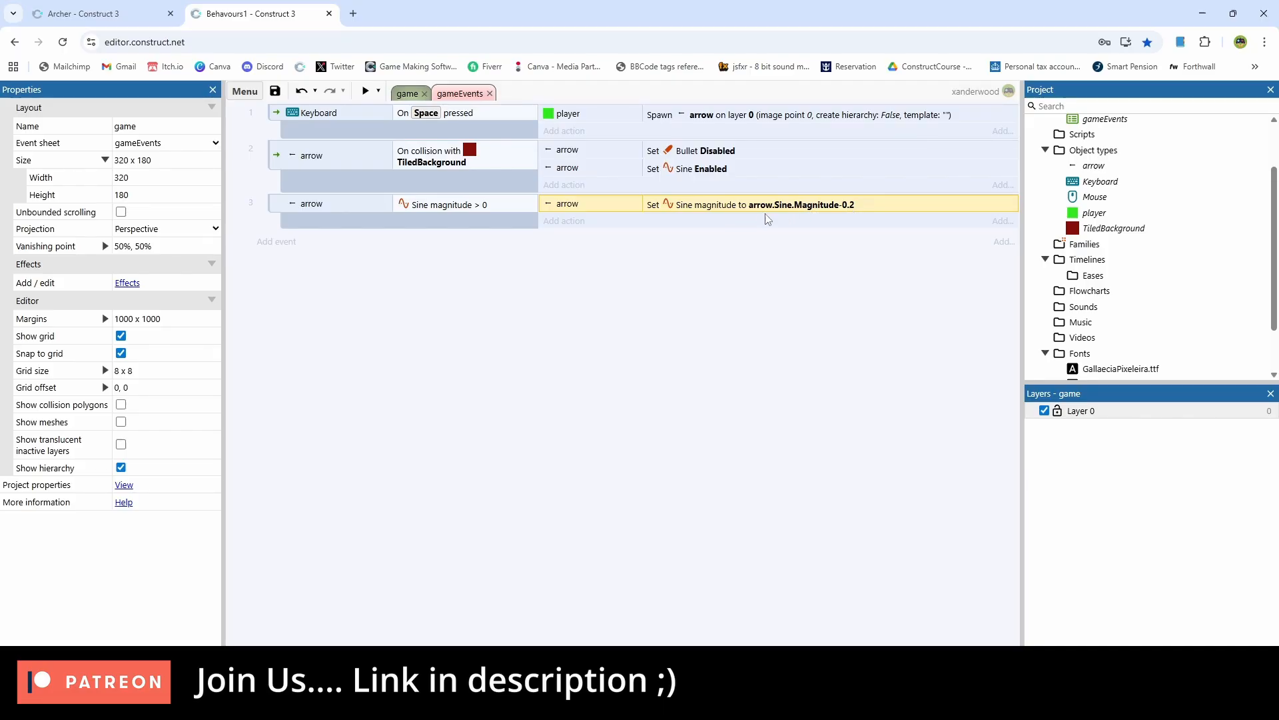
pyautogui.moveTo(365, 91)
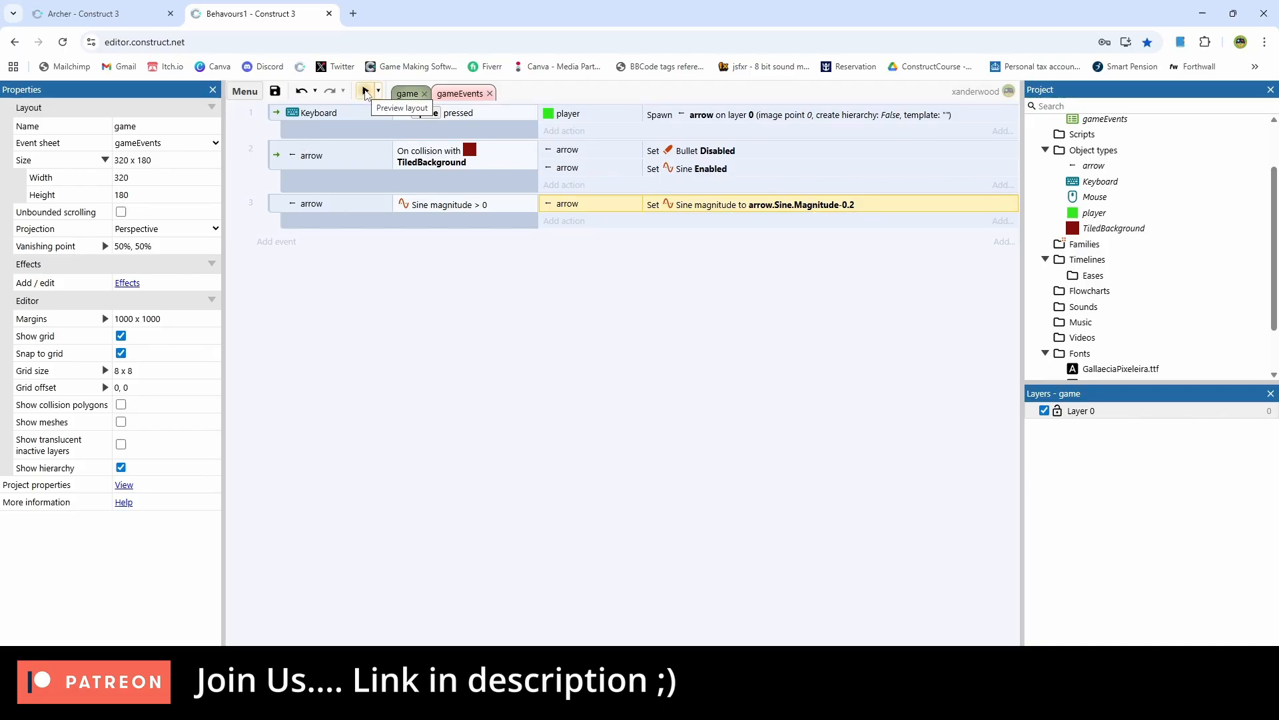
pyautogui.click(370, 91)
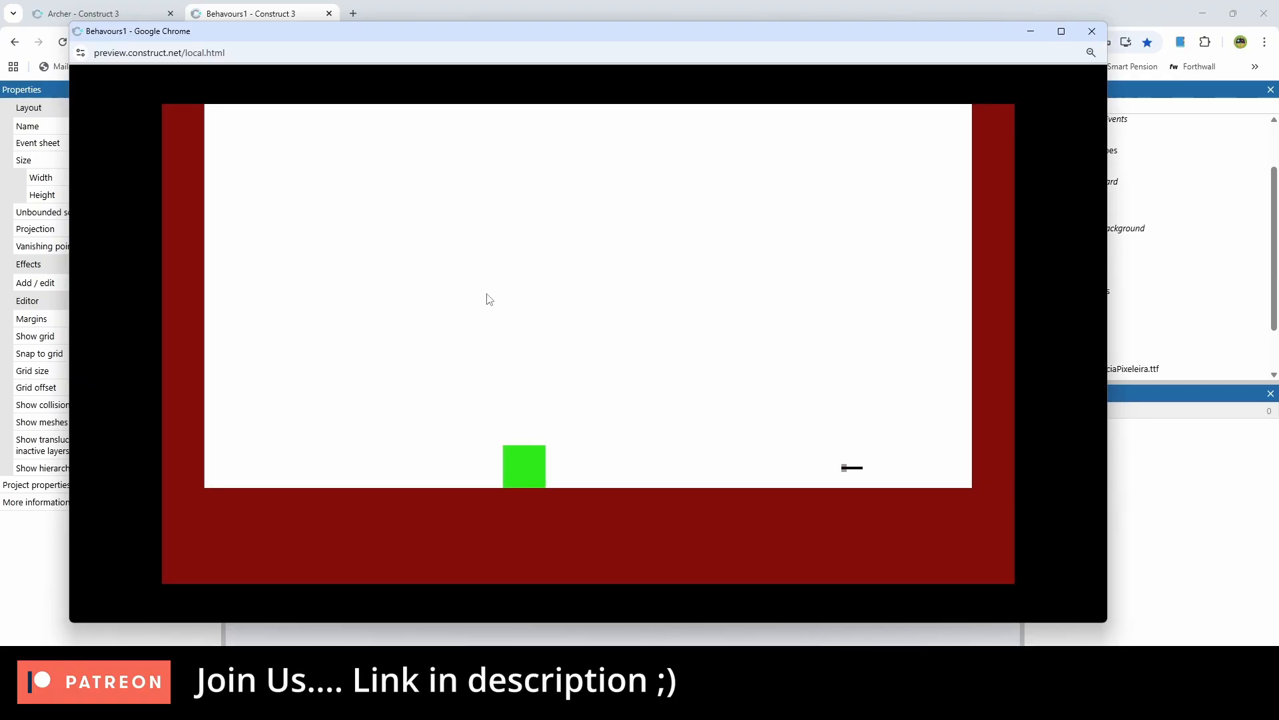